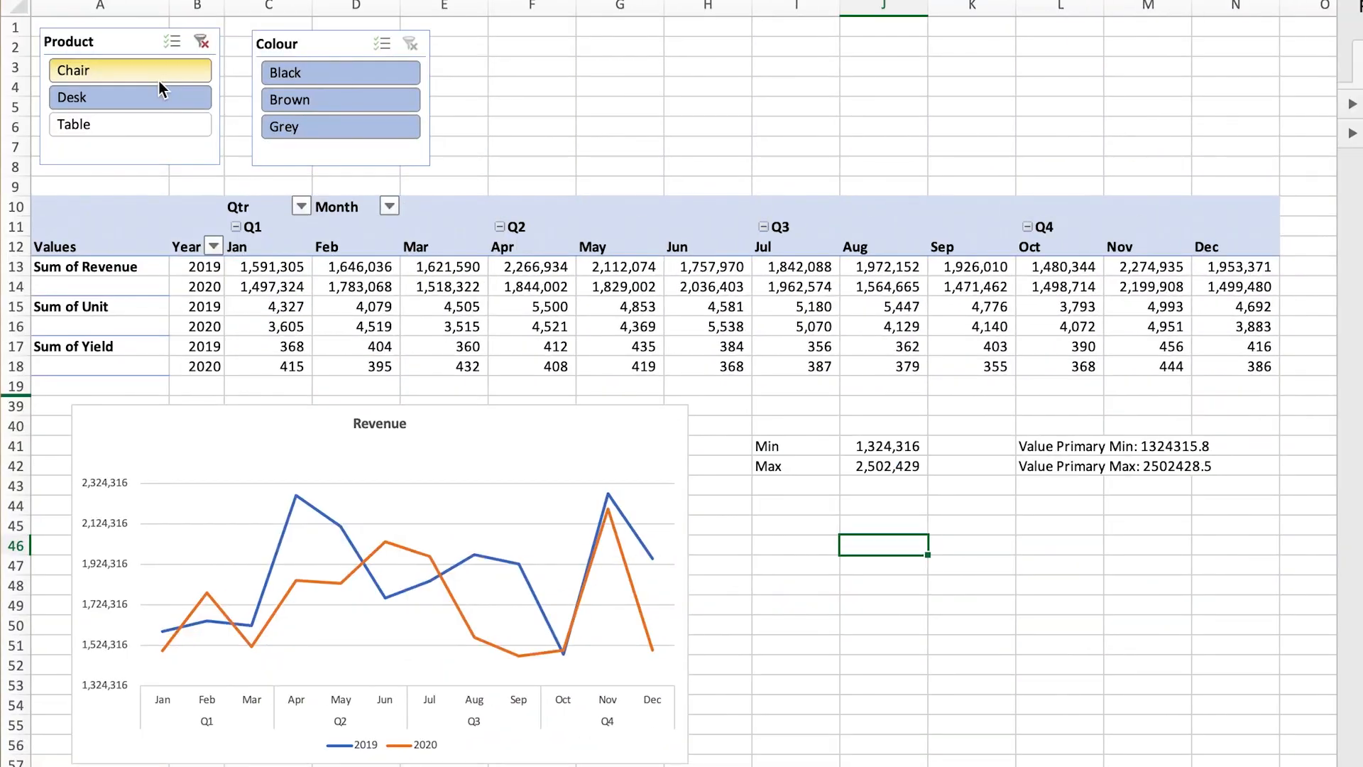
Filter the pivot with the Product slicer through Chair, Desk, then Table
{"action": "left_click", "coordinate": [131, 96]}
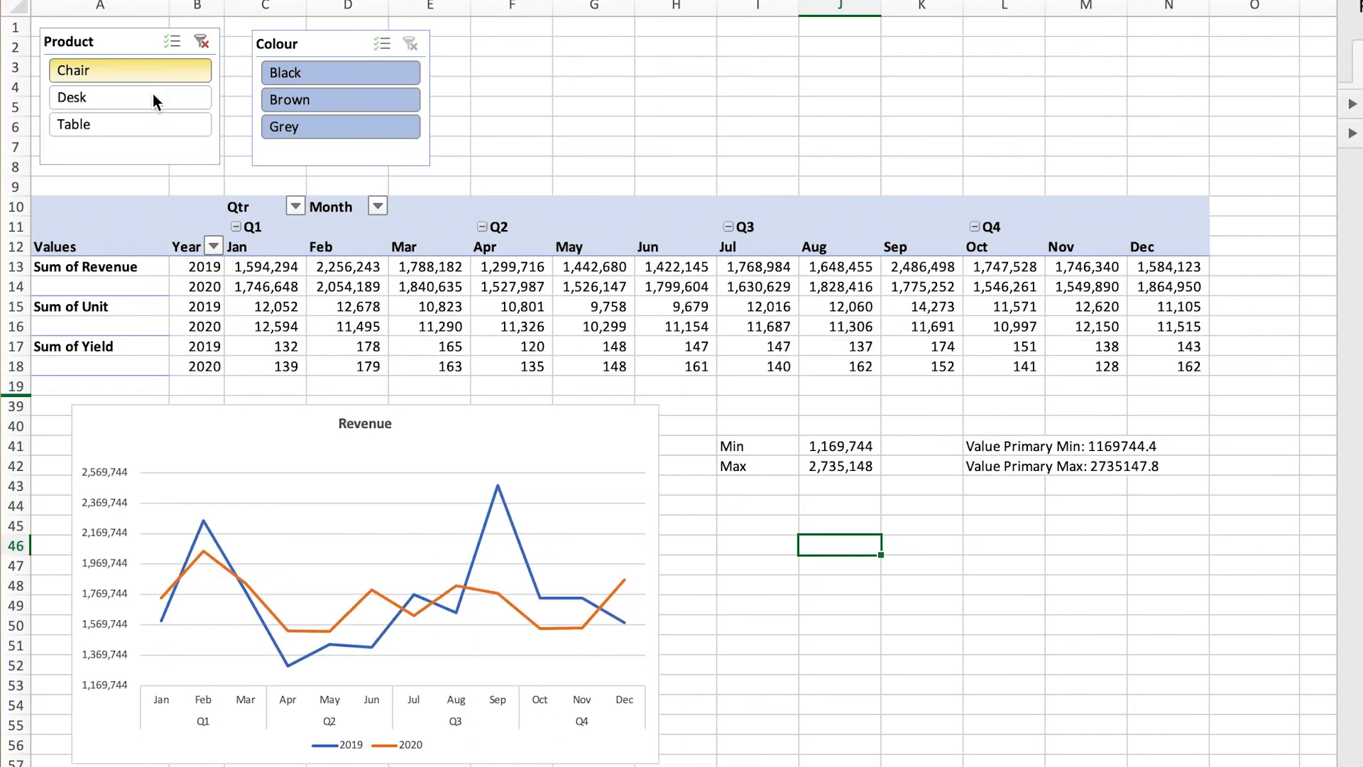
{"action": "left_click", "coordinate": [129, 125]}
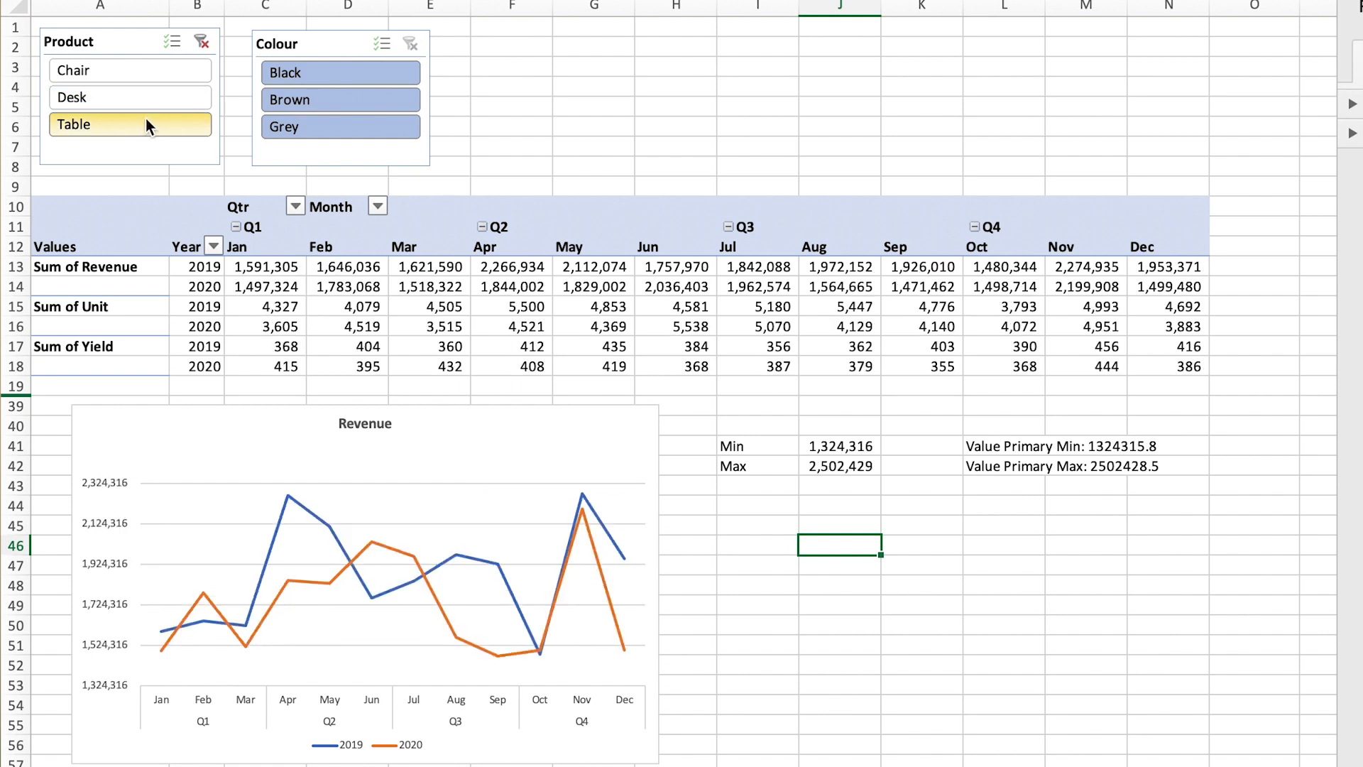
{"action": "left_click", "coordinate": [131, 125]}
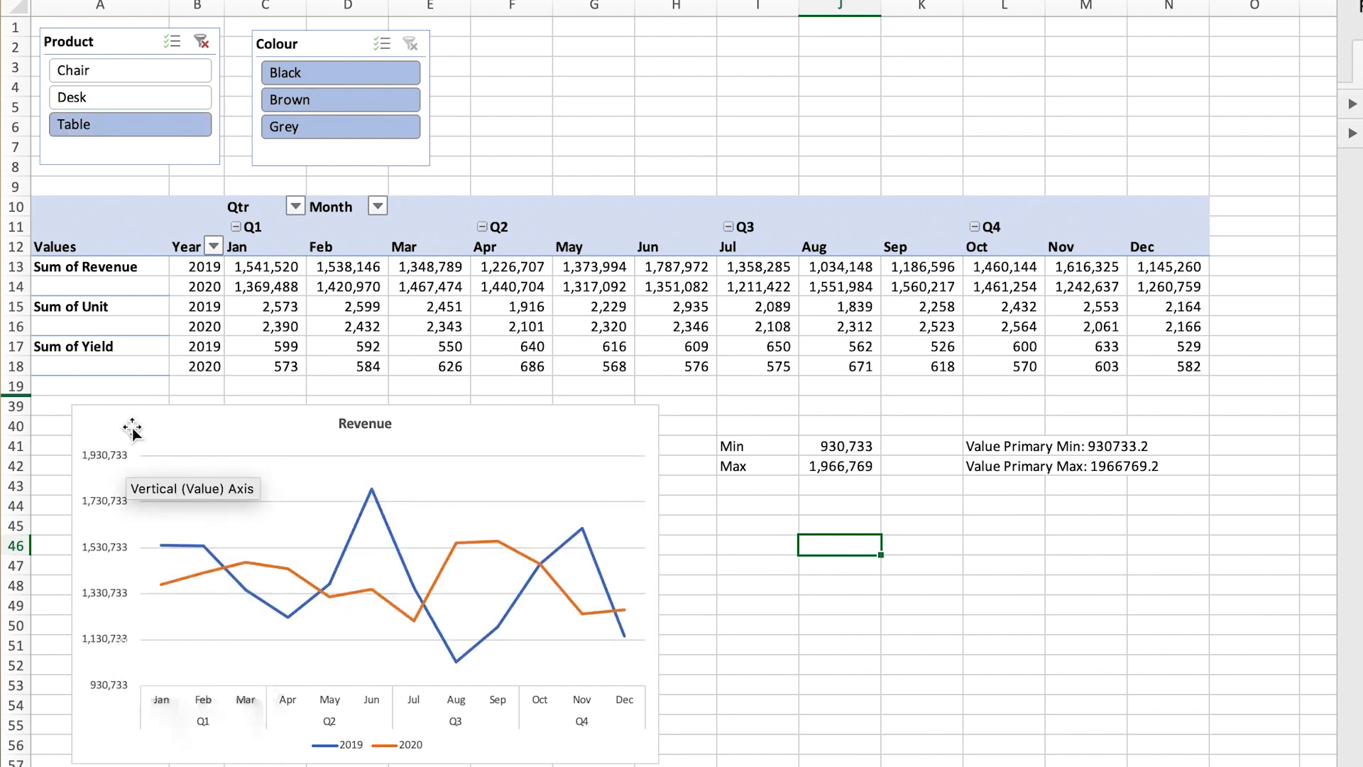
{"action": "mouse_move", "coordinate": [115, 746]}
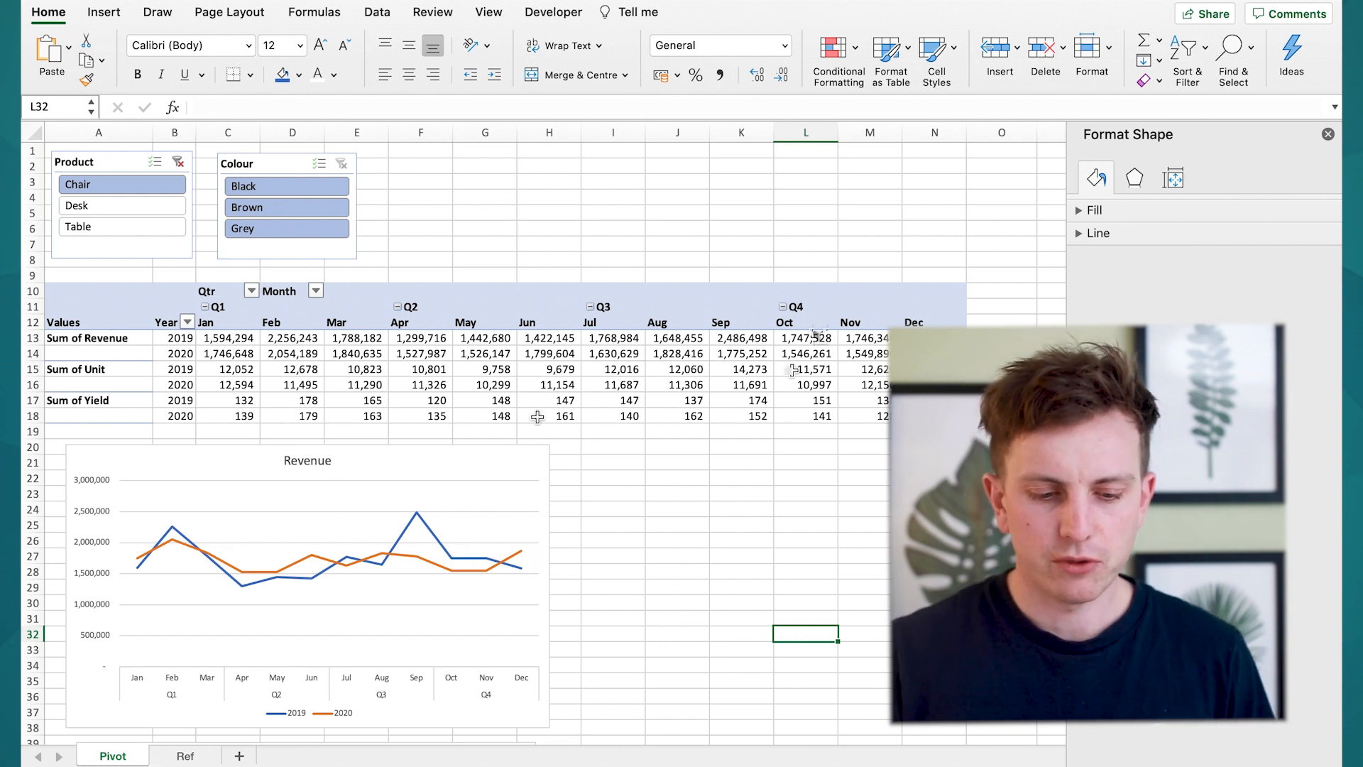
{"action": "mouse_move", "coordinate": [779, 243]}
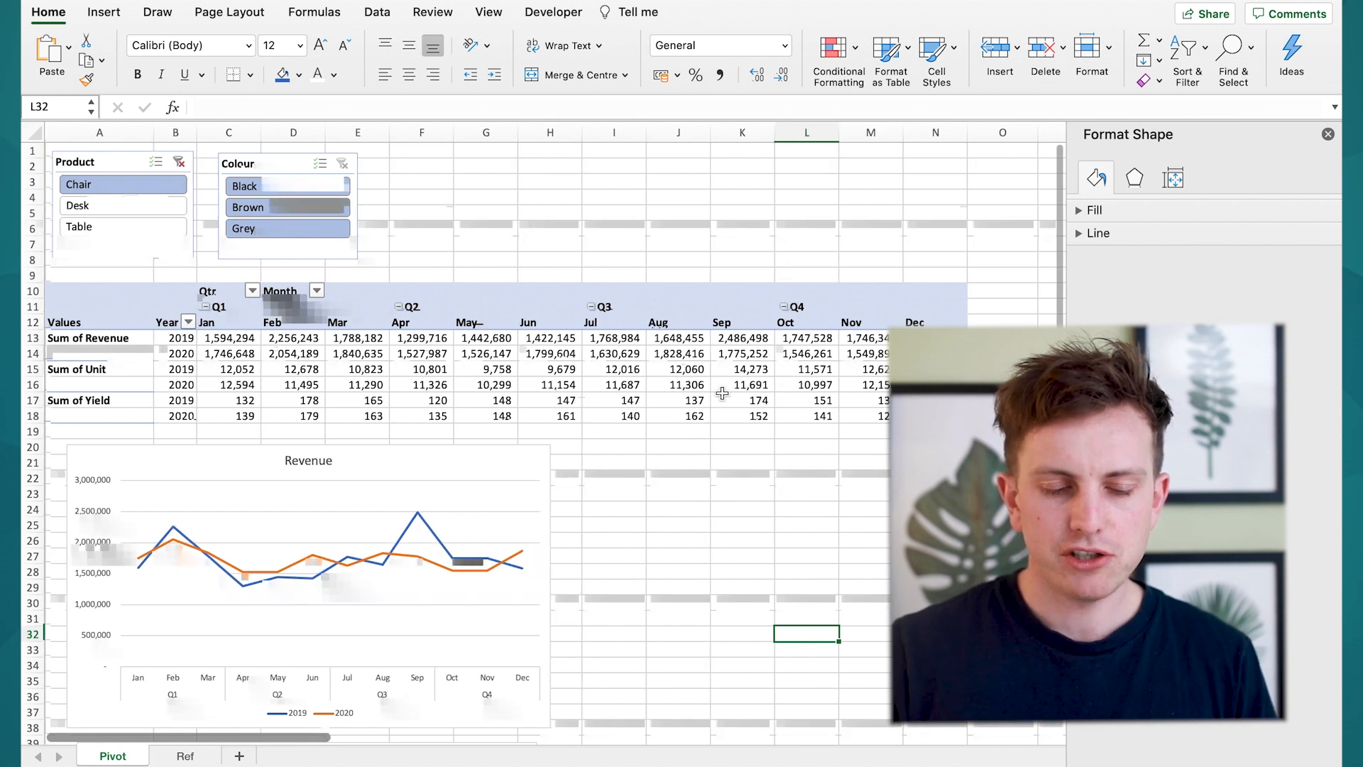
Switch the Product slicer between items, ending on Desk, to see the fixed chart axis
{"action": "left_click", "coordinate": [122, 203]}
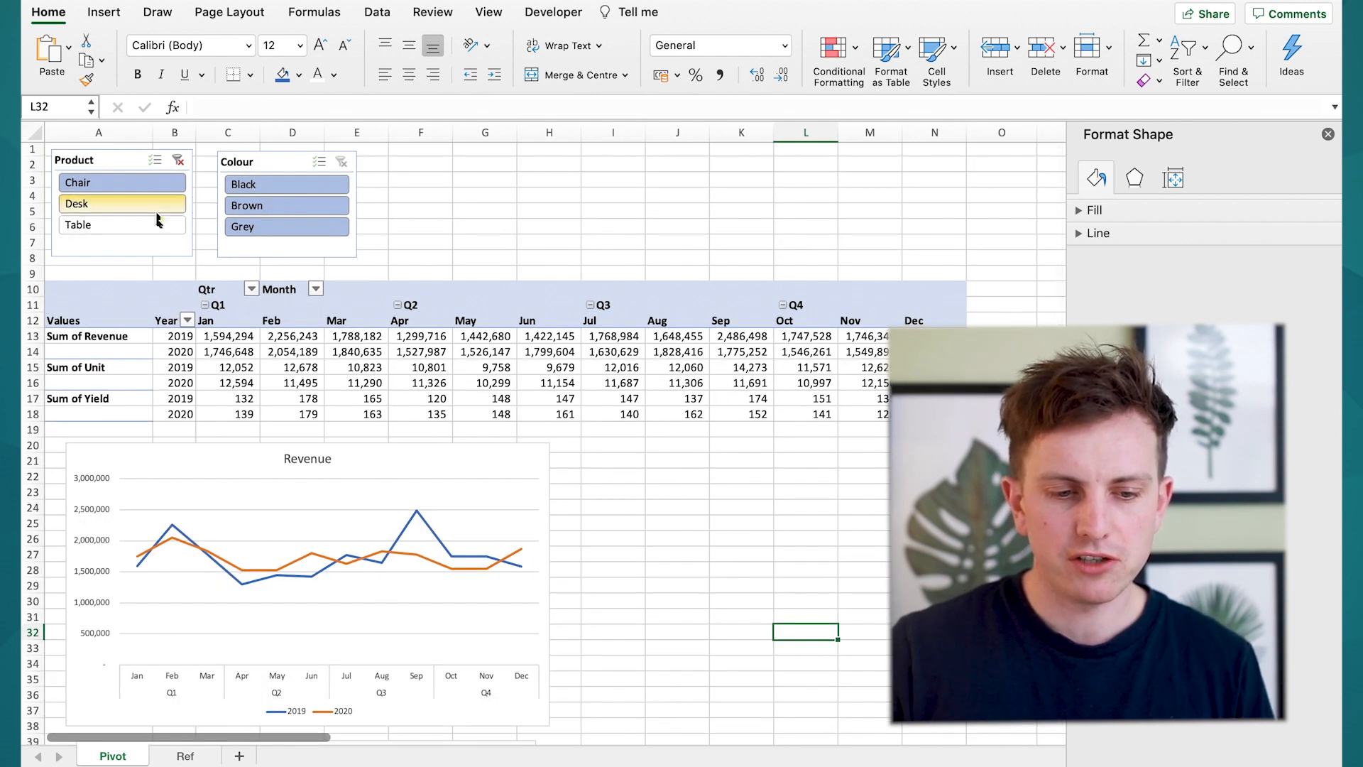
{"action": "left_click", "coordinate": [123, 224]}
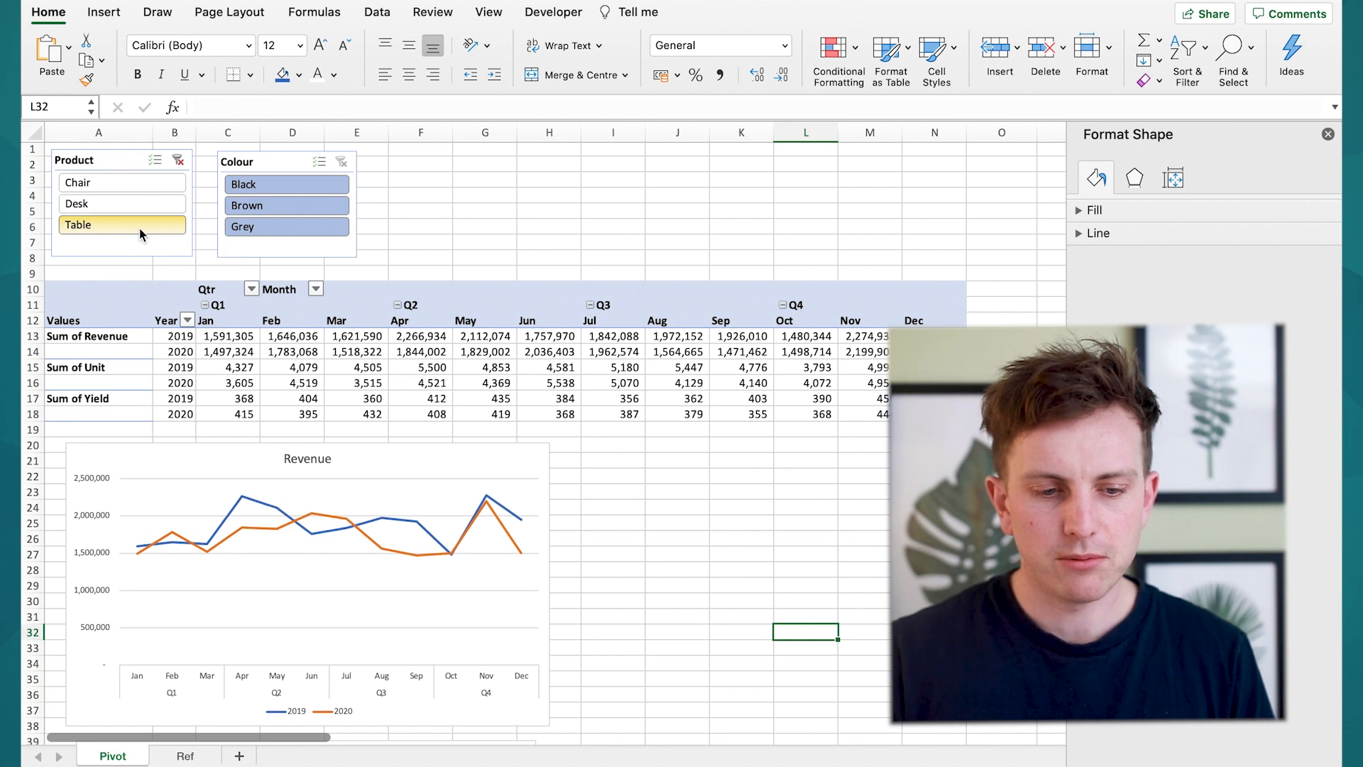
{"action": "left_click", "coordinate": [78, 183]}
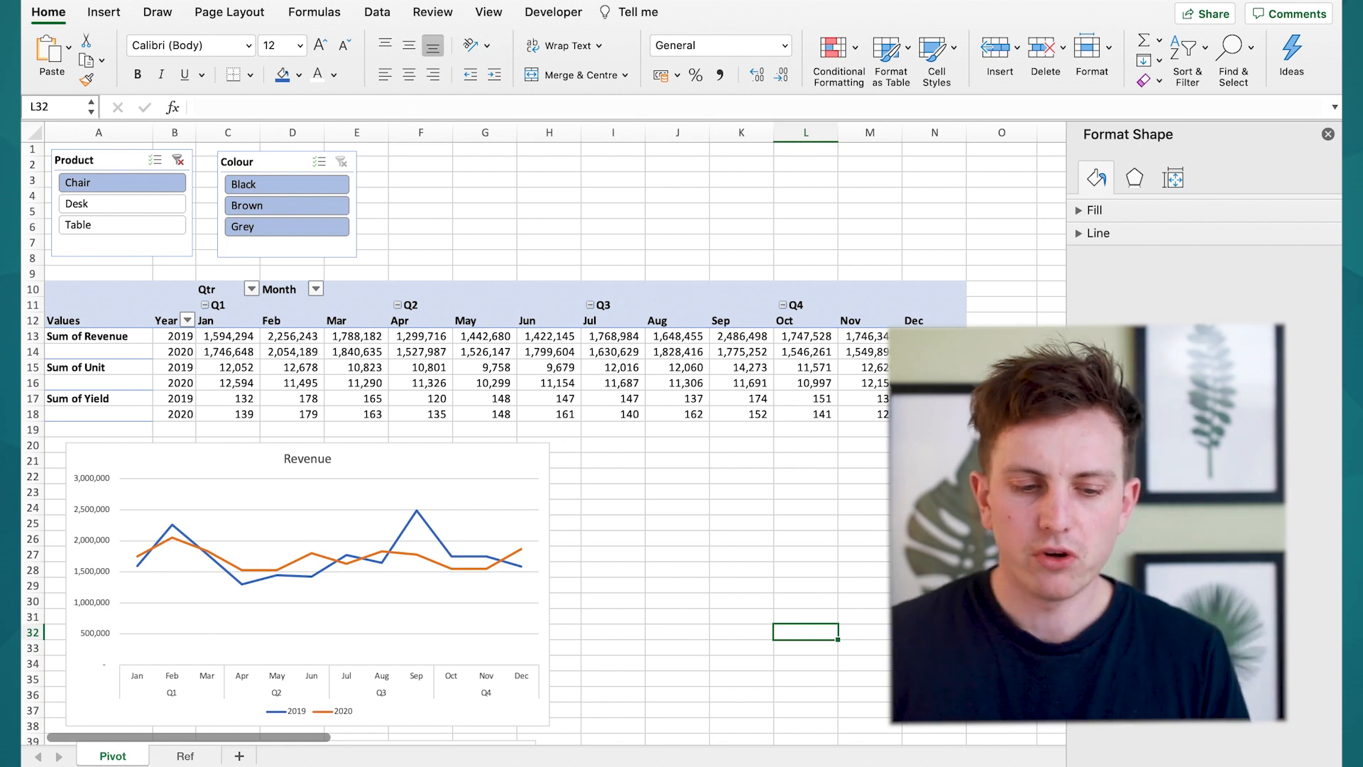
{"action": "mouse_move", "coordinate": [402, 660]}
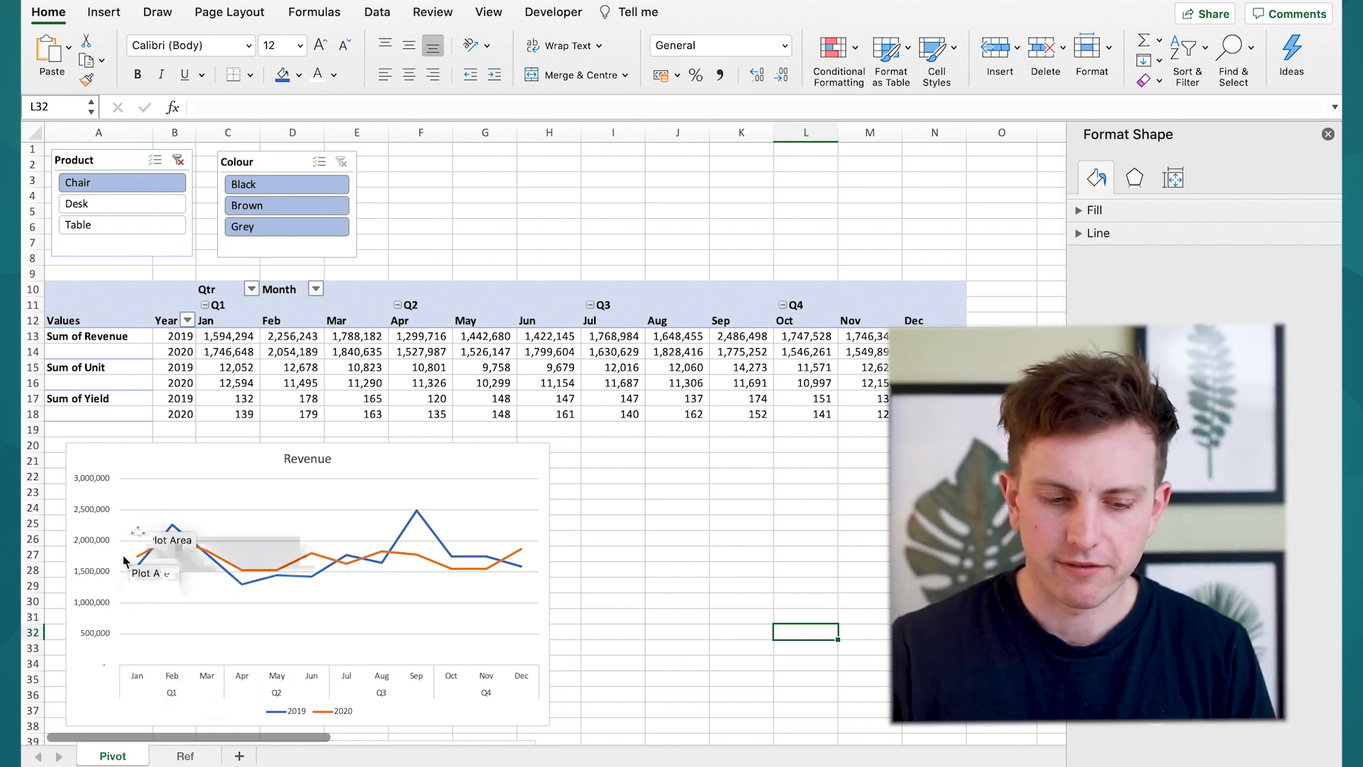
{"action": "mouse_move", "coordinate": [146, 644]}
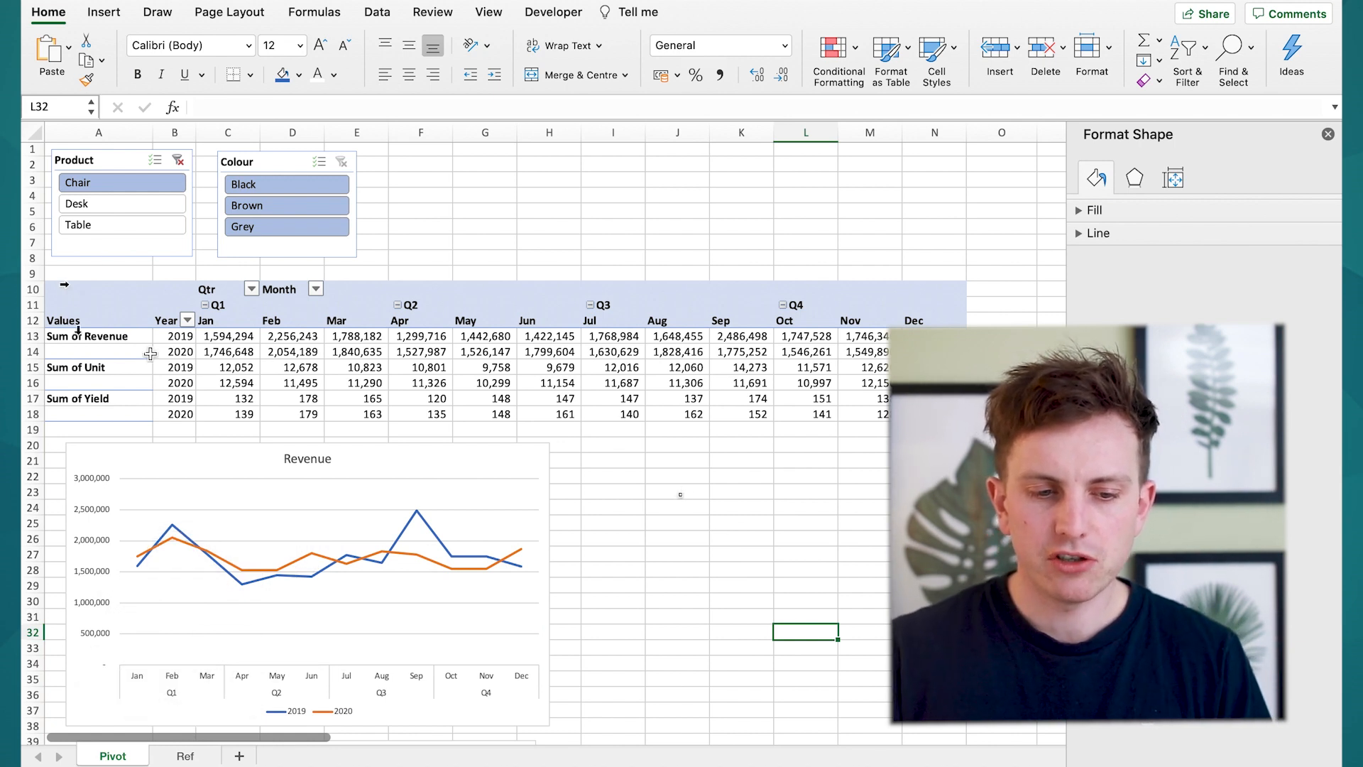
{"action": "left_click", "coordinate": [123, 203]}
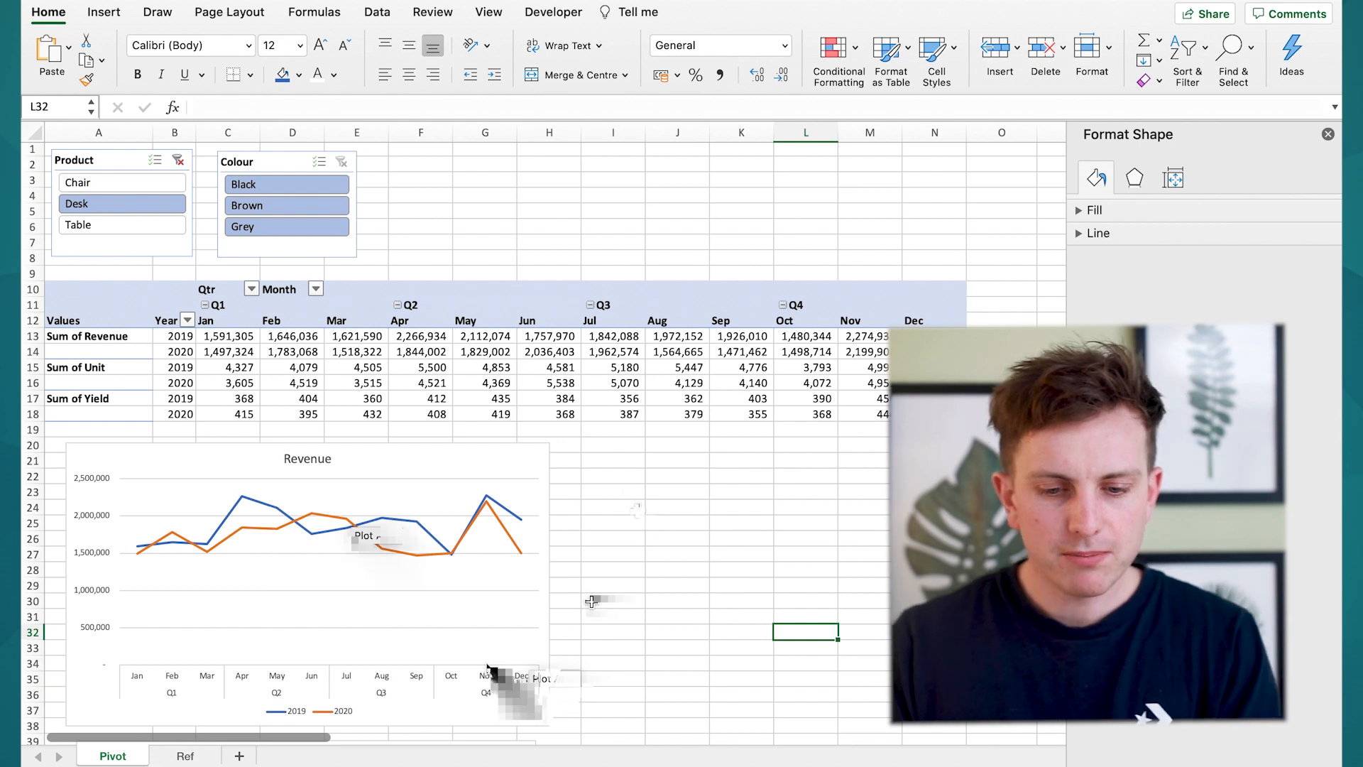
Label I22 'min' and enter =min(C13:N14)*.9 in J22, giving 1,324,315.80
{"action": "left_click", "coordinate": [614, 477]}
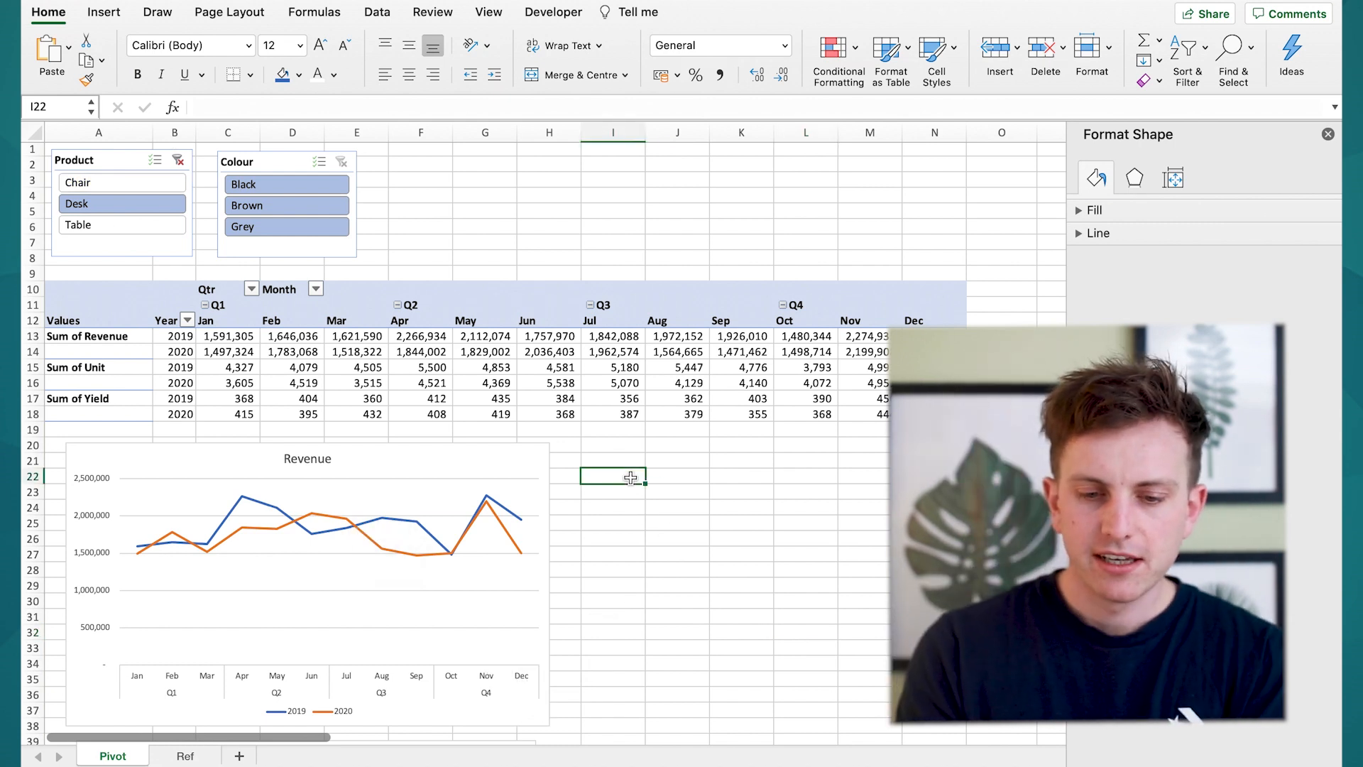
{"action": "type", "text": "min"}
{"action": "left_click", "coordinate": [611, 492]}
{"action": "type", "text": "max"}
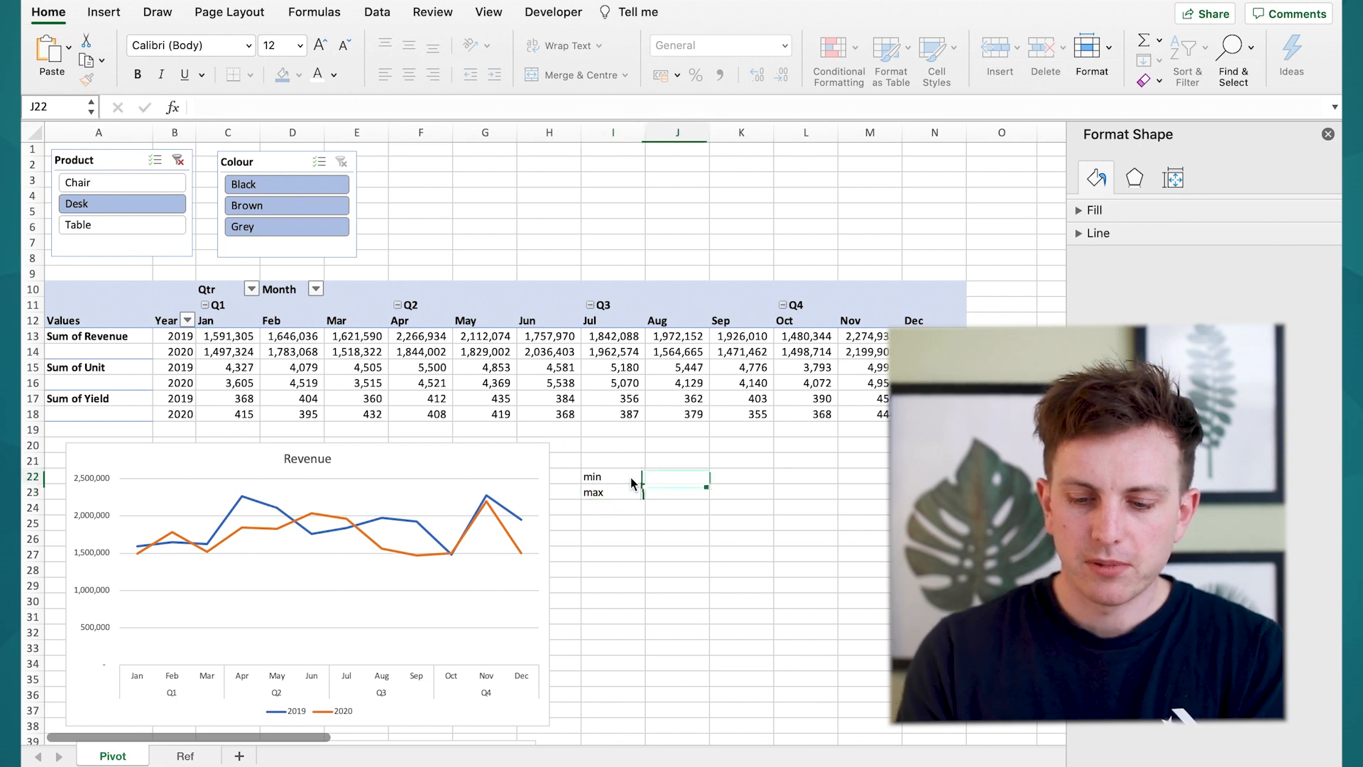
{"action": "type", "text": "=m"}
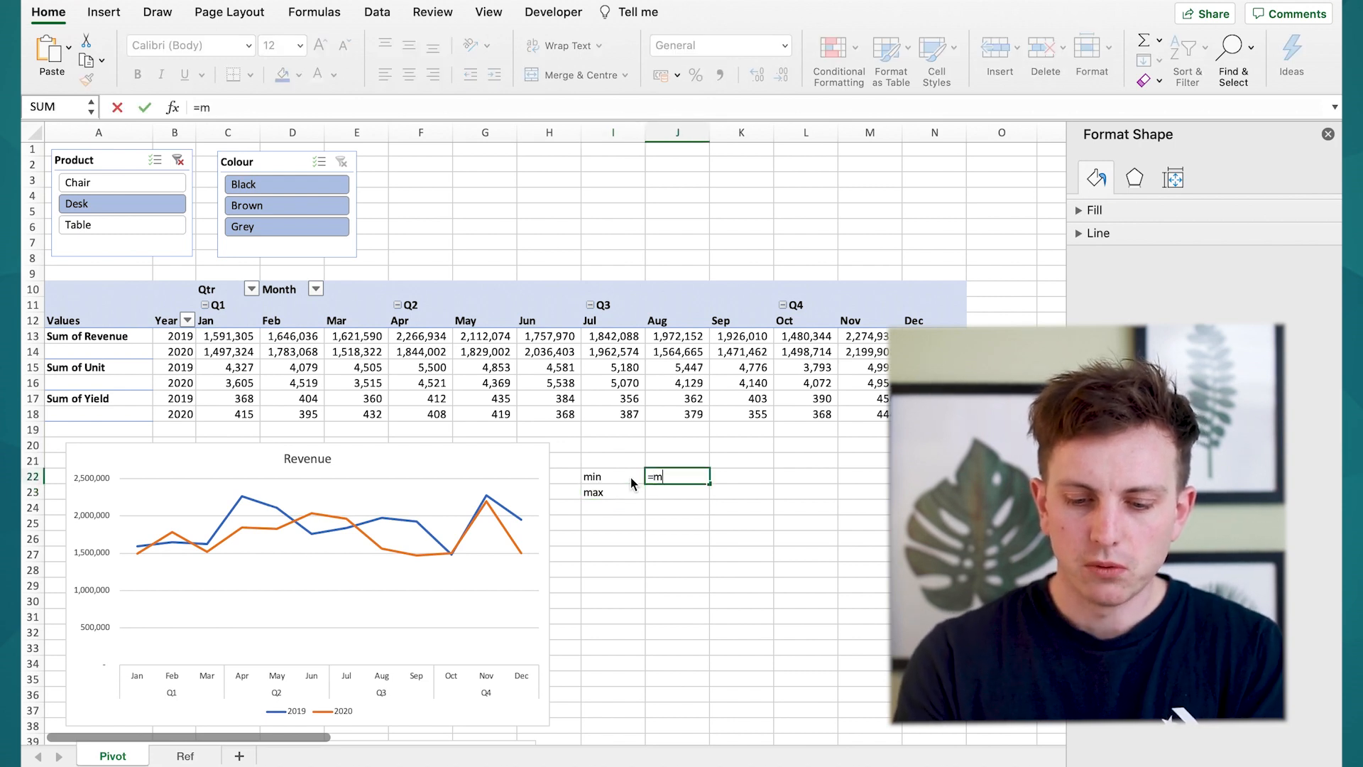
{"action": "type", "text": "in(C13:N14"}
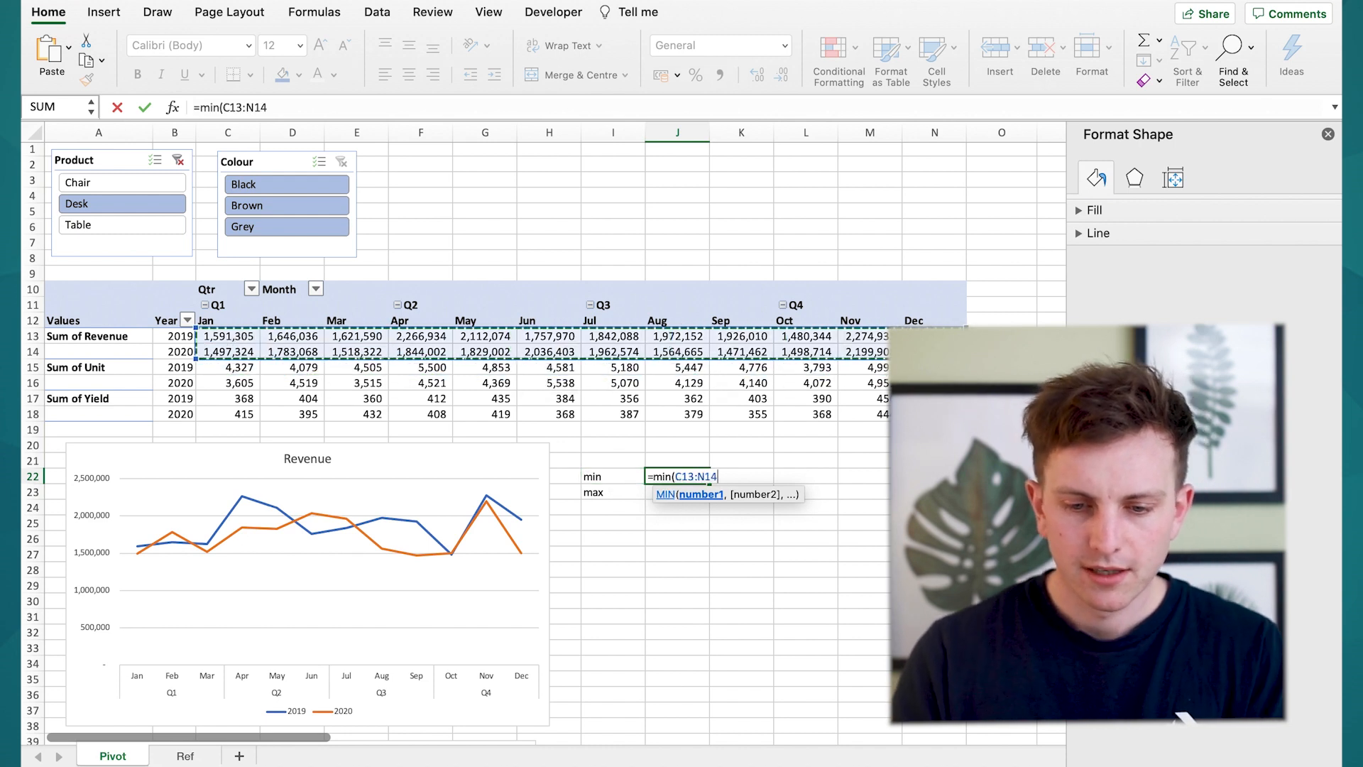
{"action": "type", "text": ")"}
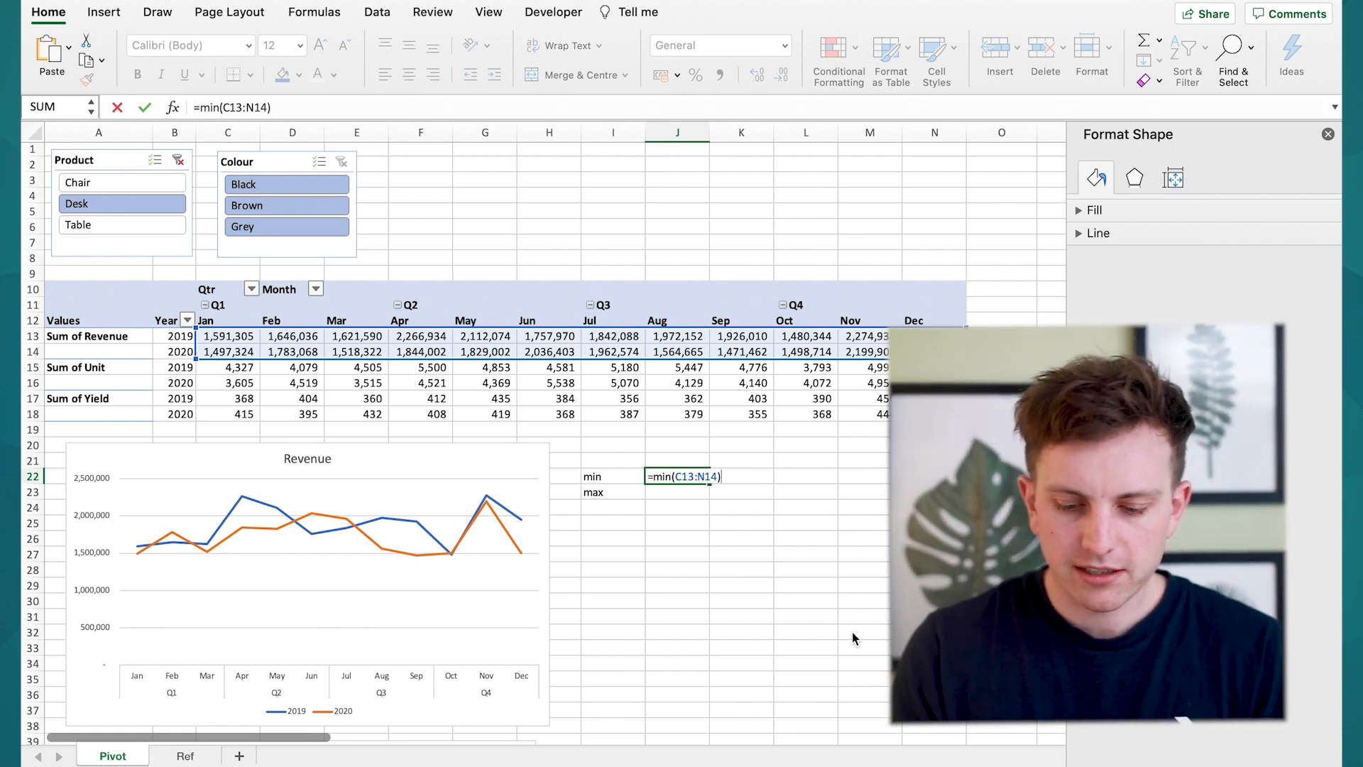
{"action": "type", "text": "*.9"}
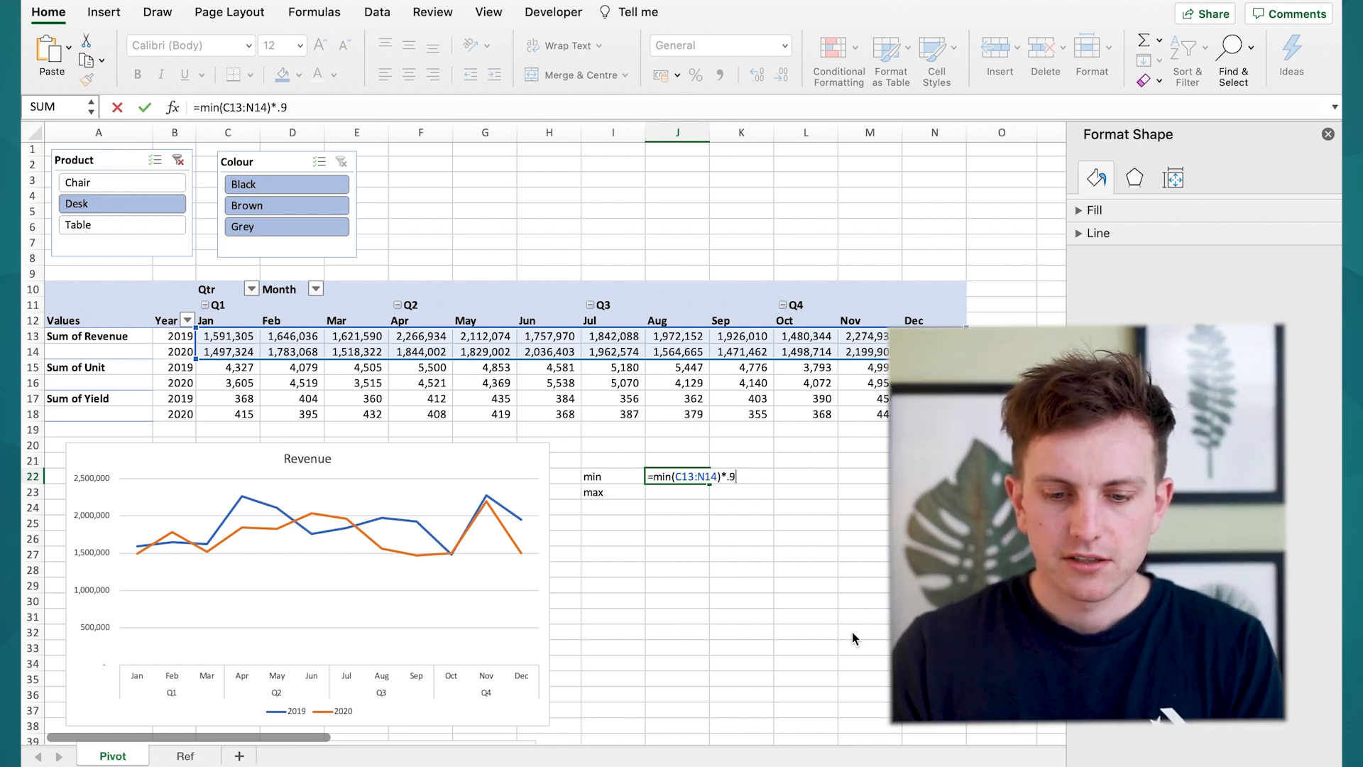
{"action": "key", "text": "Return"}
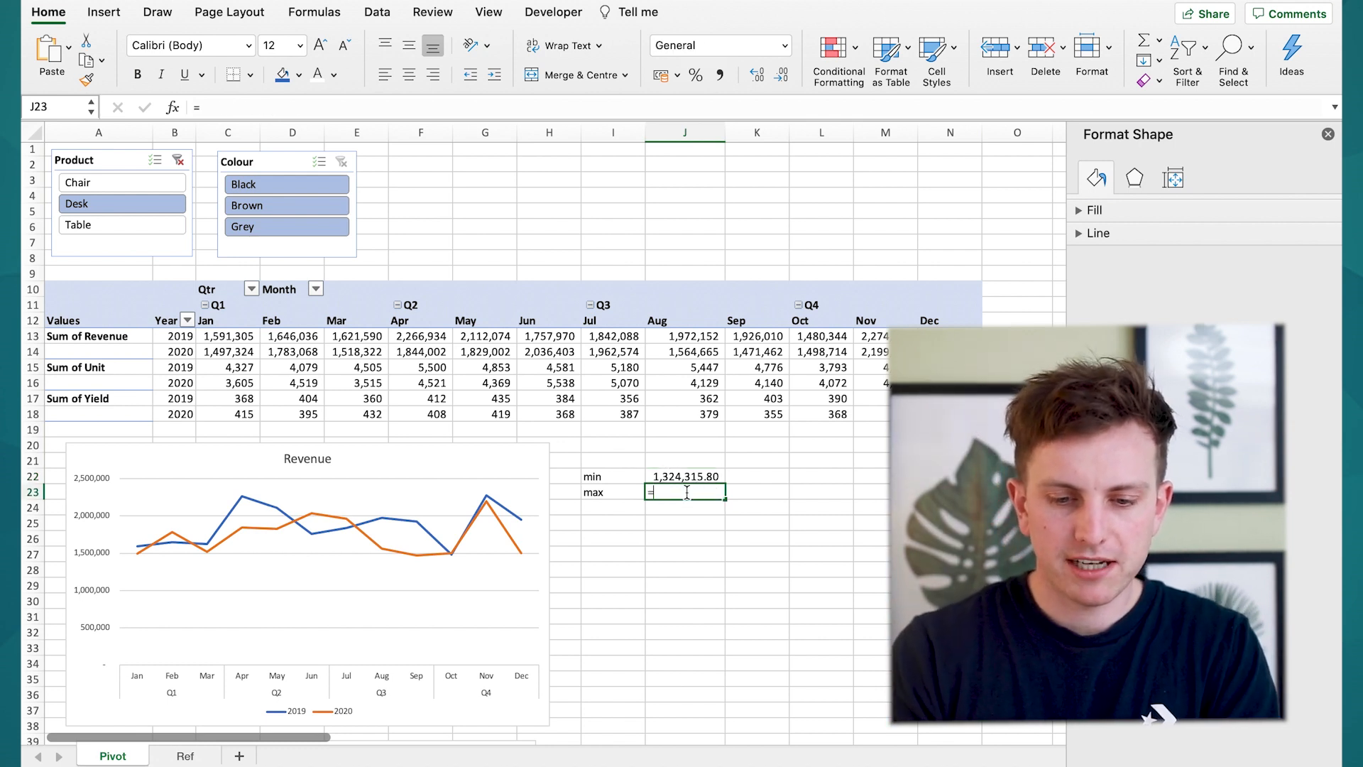
Enter =max(C13:N14)*1.1 in J23, giving 2,502,428.50
{"action": "type", "text": "=max(C13:N14"}
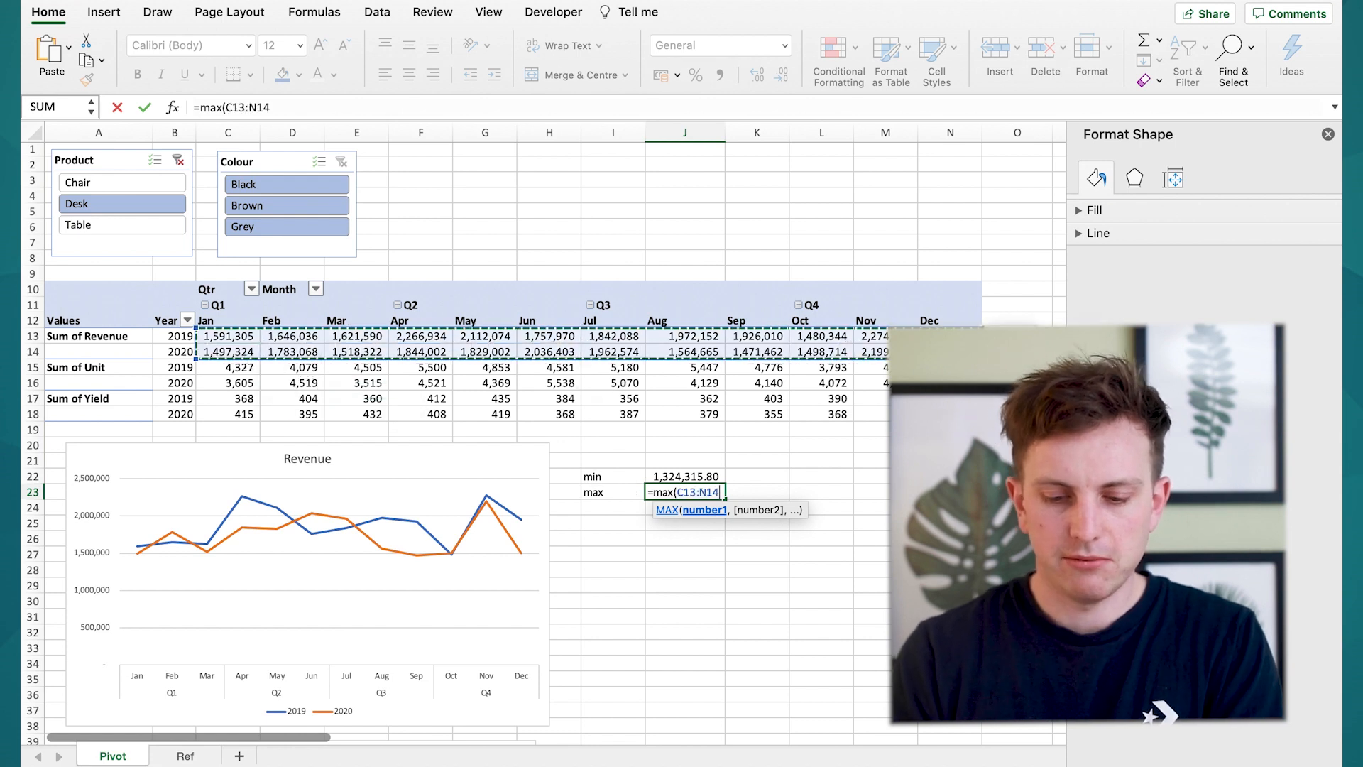
{"action": "type", "text": "*"}
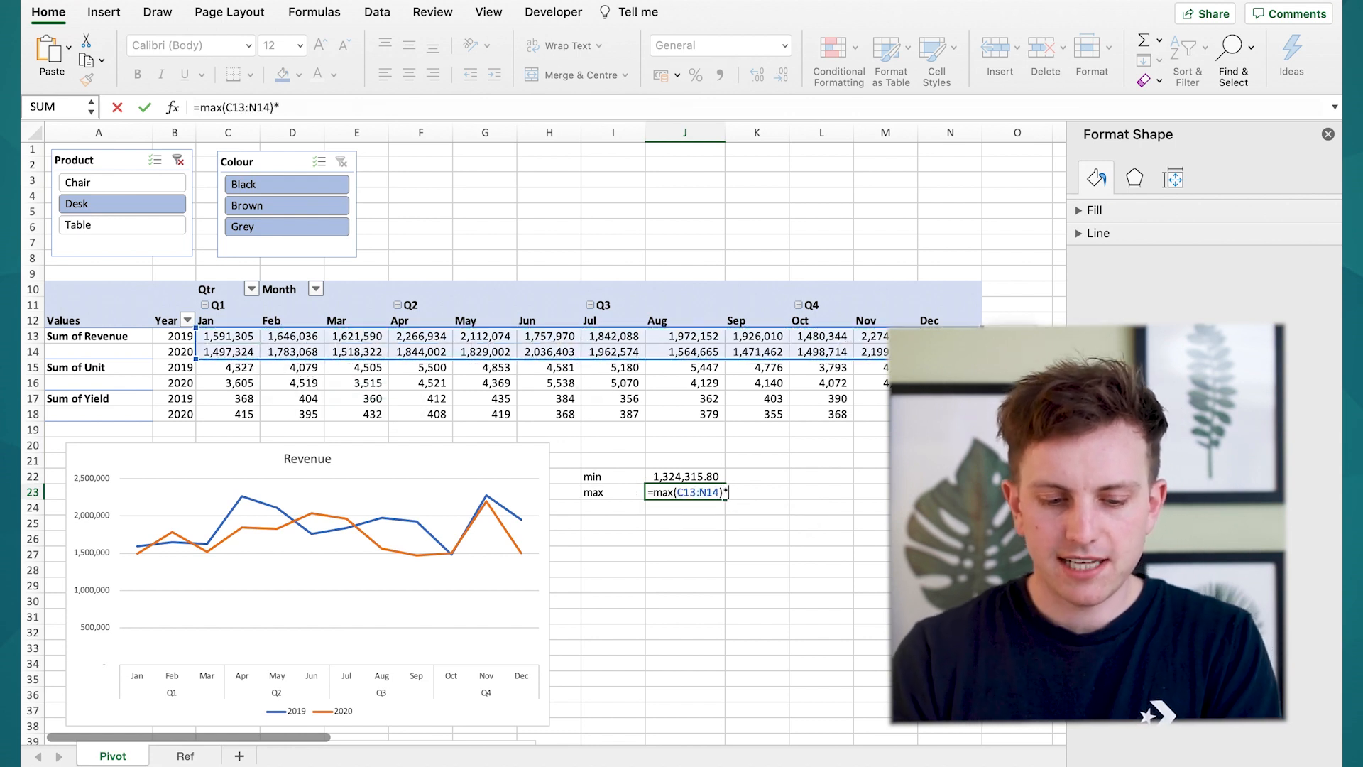
{"action": "key", "text": "Return"}
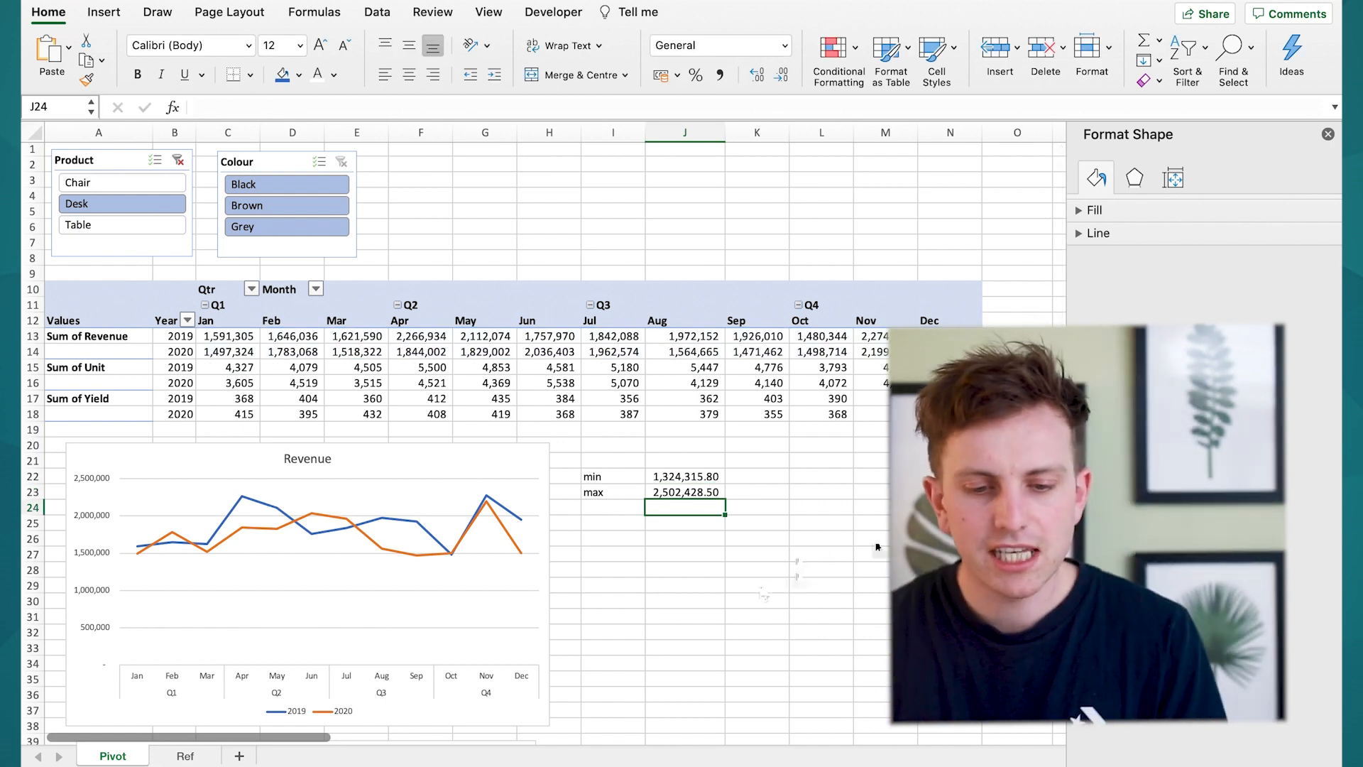
{"action": "mouse_move", "coordinate": [785, 591]}
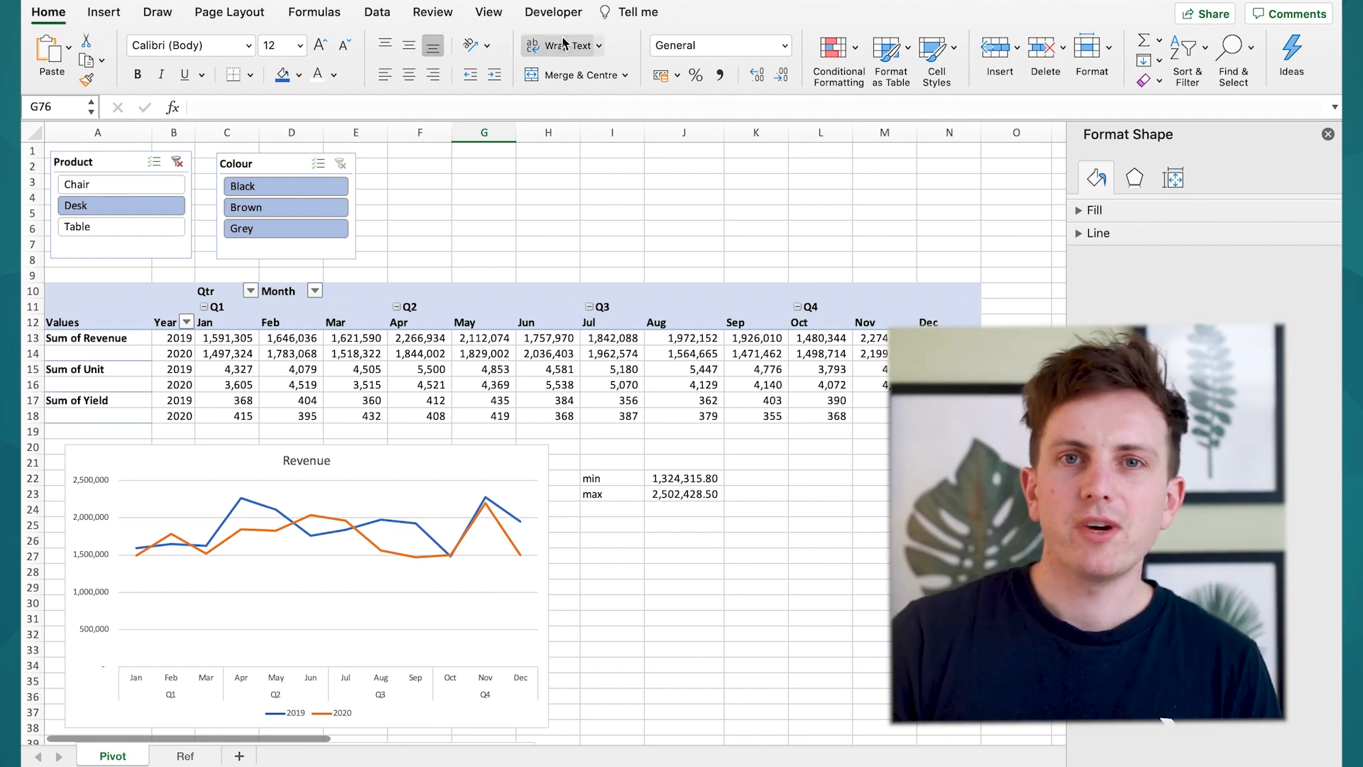
{"action": "mouse_move", "coordinate": [564, 46]}
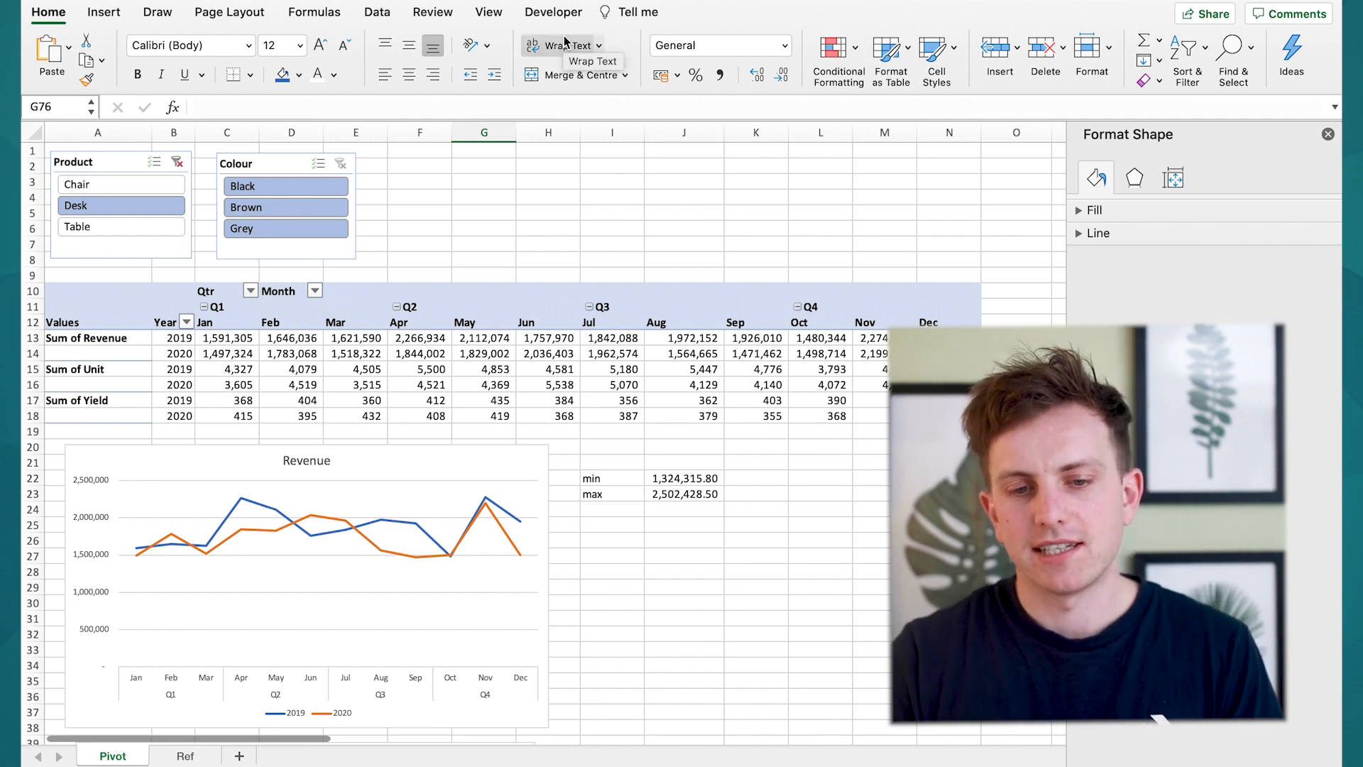
Check Excel Preferences, close them, and launch Visual Basic from the Developer tab
{"action": "left_click", "coordinate": [552, 13]}
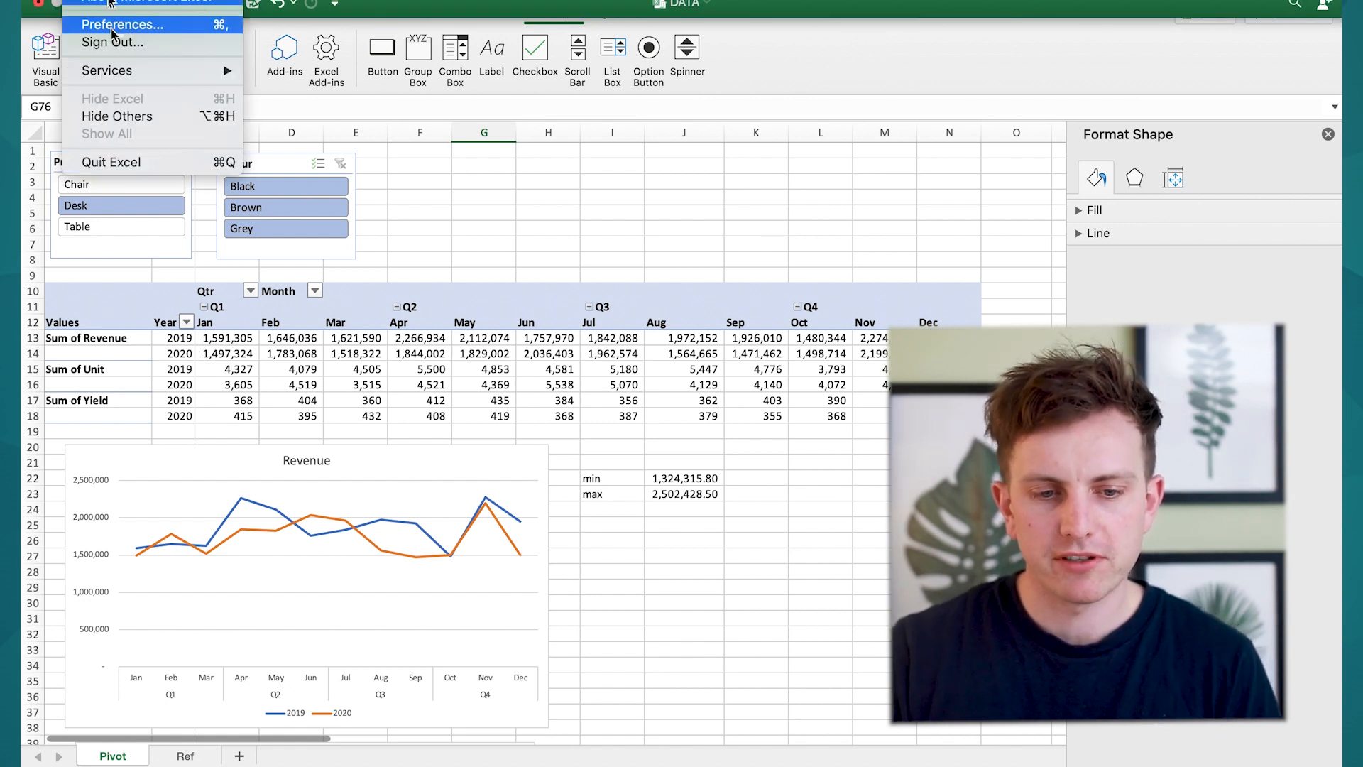
{"action": "left_click", "coordinate": [122, 24]}
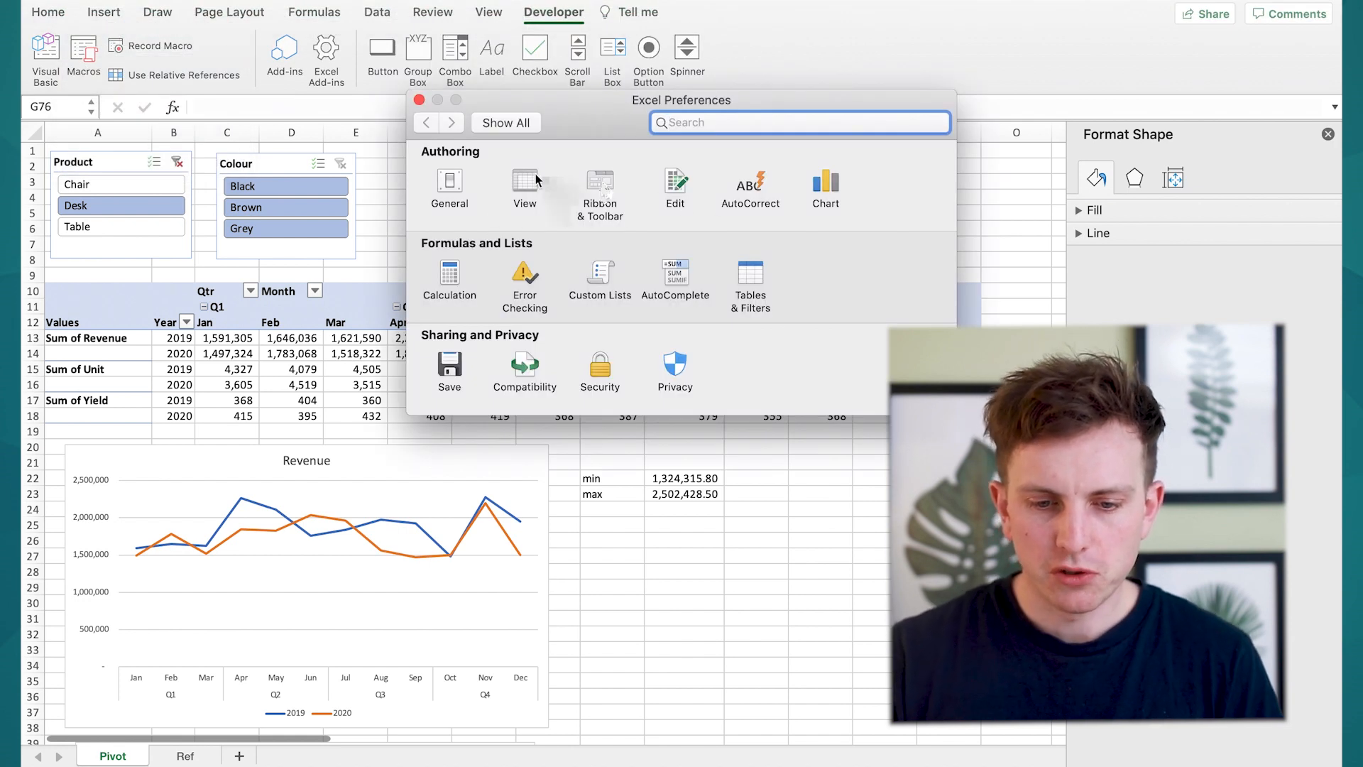
{"action": "left_click", "coordinate": [599, 188]}
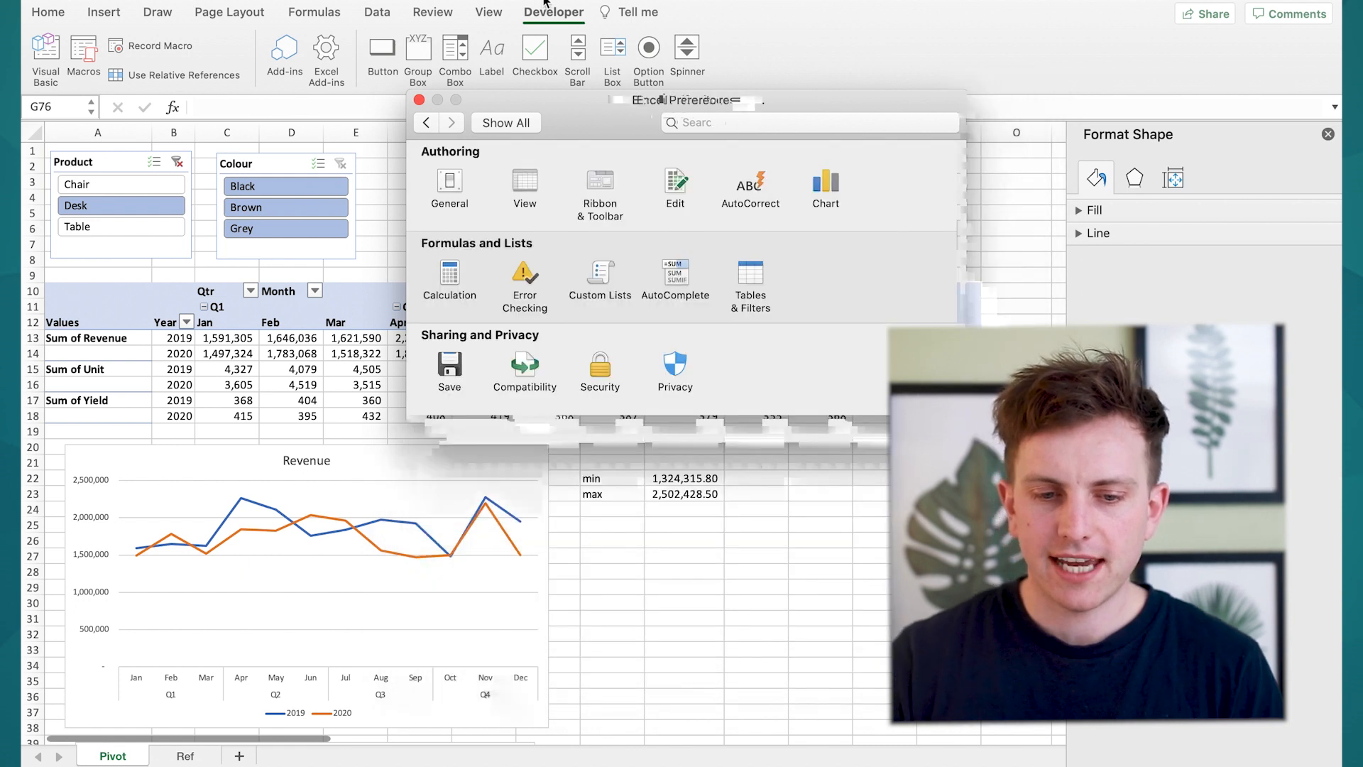
{"action": "left_click", "coordinate": [419, 100]}
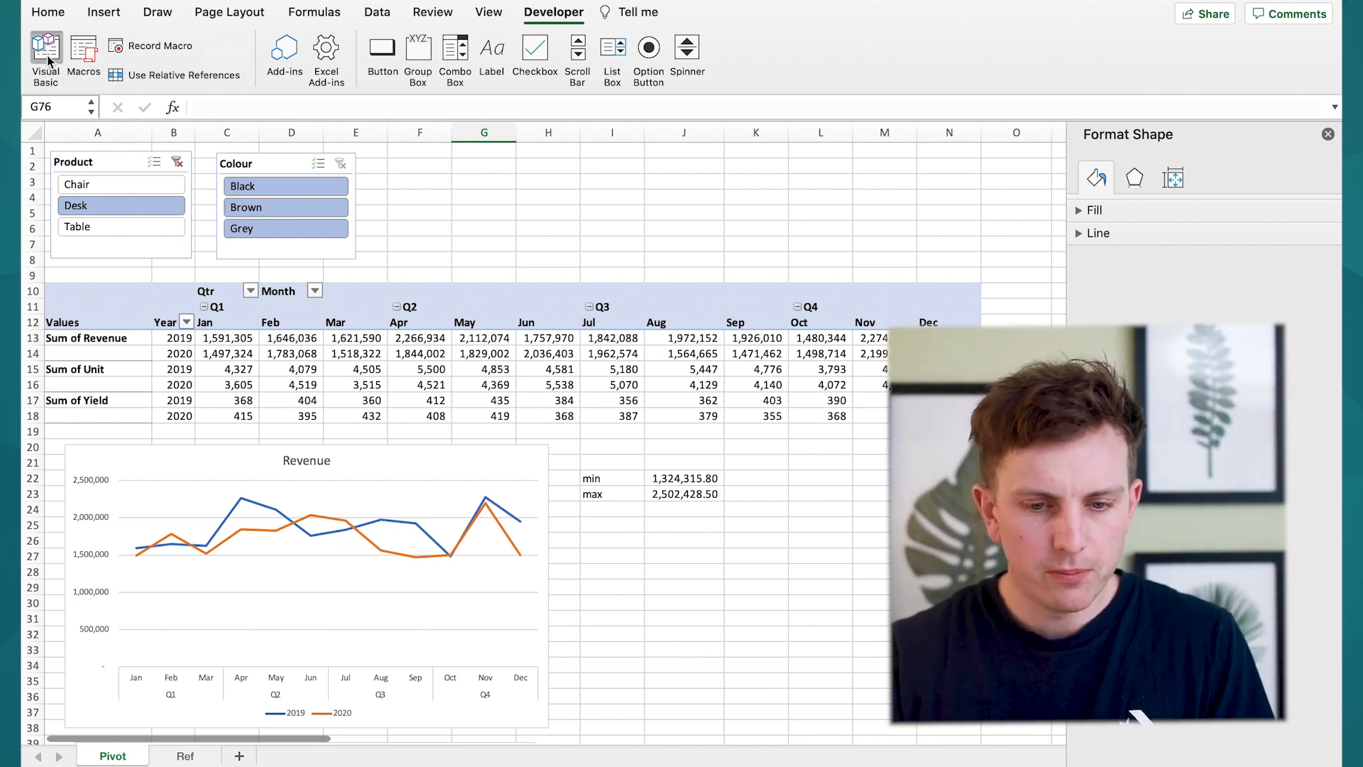
{"action": "left_click", "coordinate": [45, 49]}
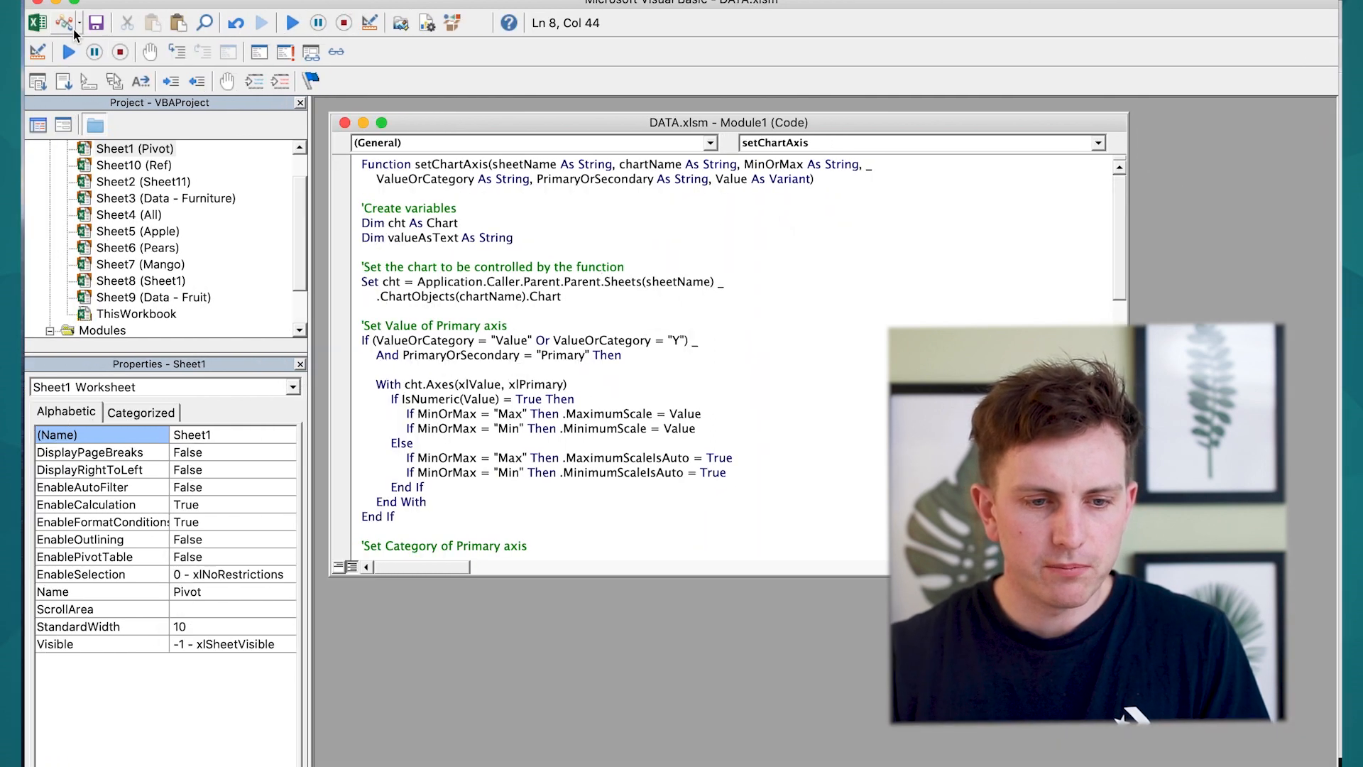
{"action": "mouse_move", "coordinate": [65, 53]}
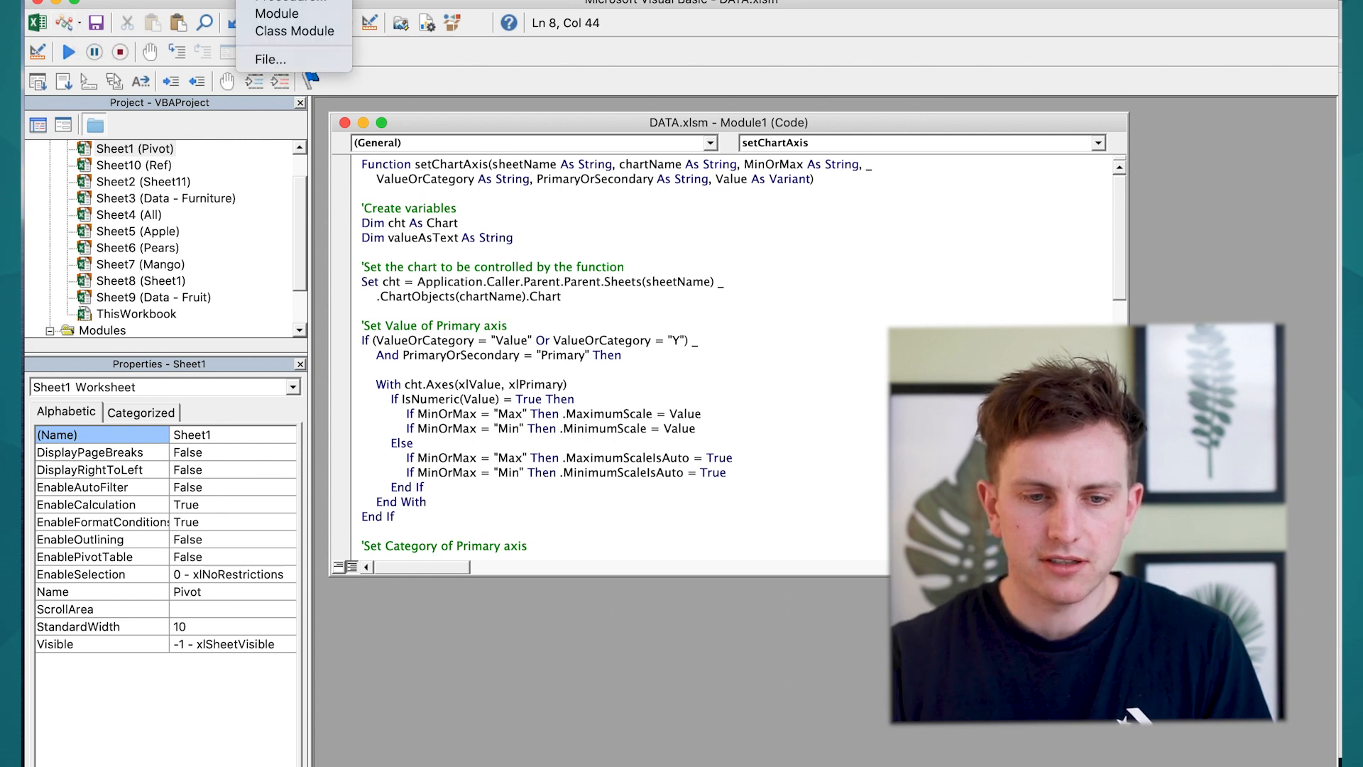
Review the setChartAxis function code in Module1 of the VBA editor
{"action": "left_click", "coordinate": [709, 264]}
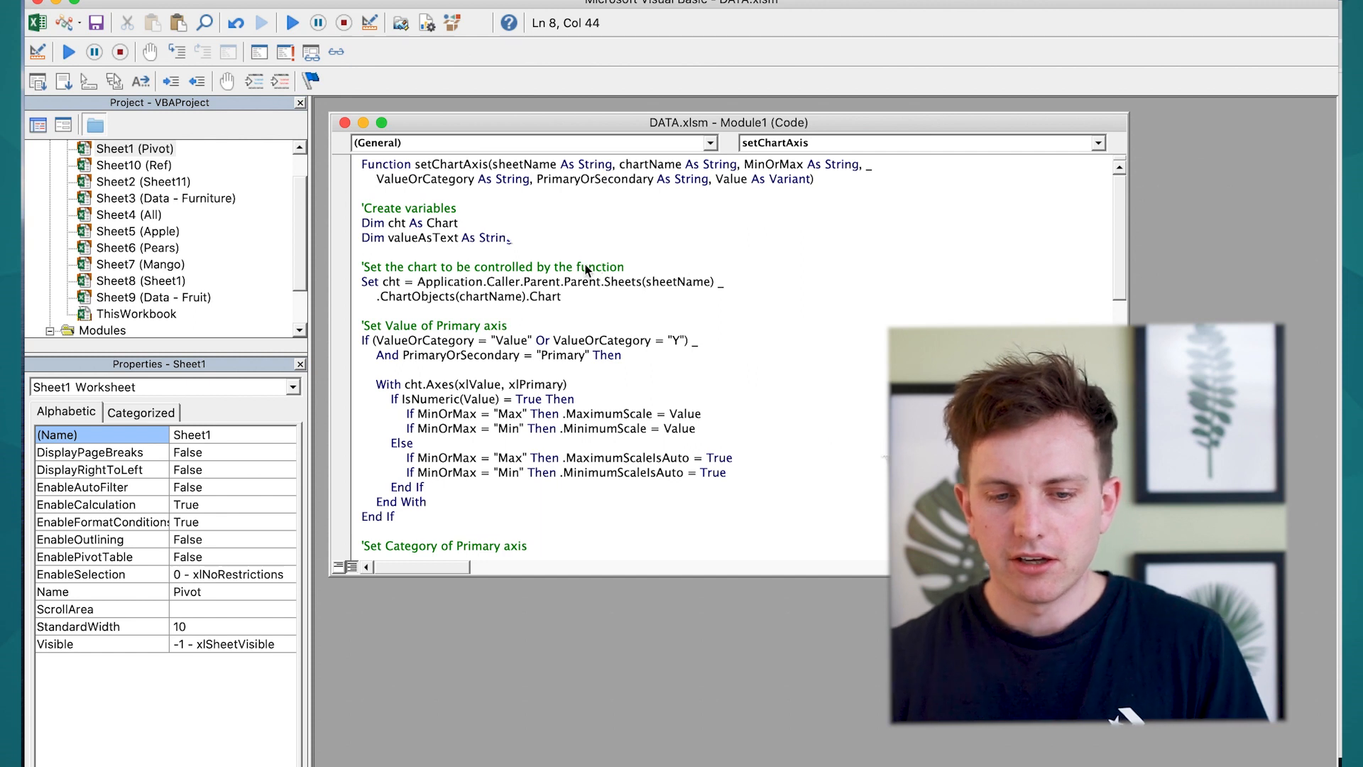
{"action": "scroll", "scroll_direction": "down", "scroll_amount": 3}
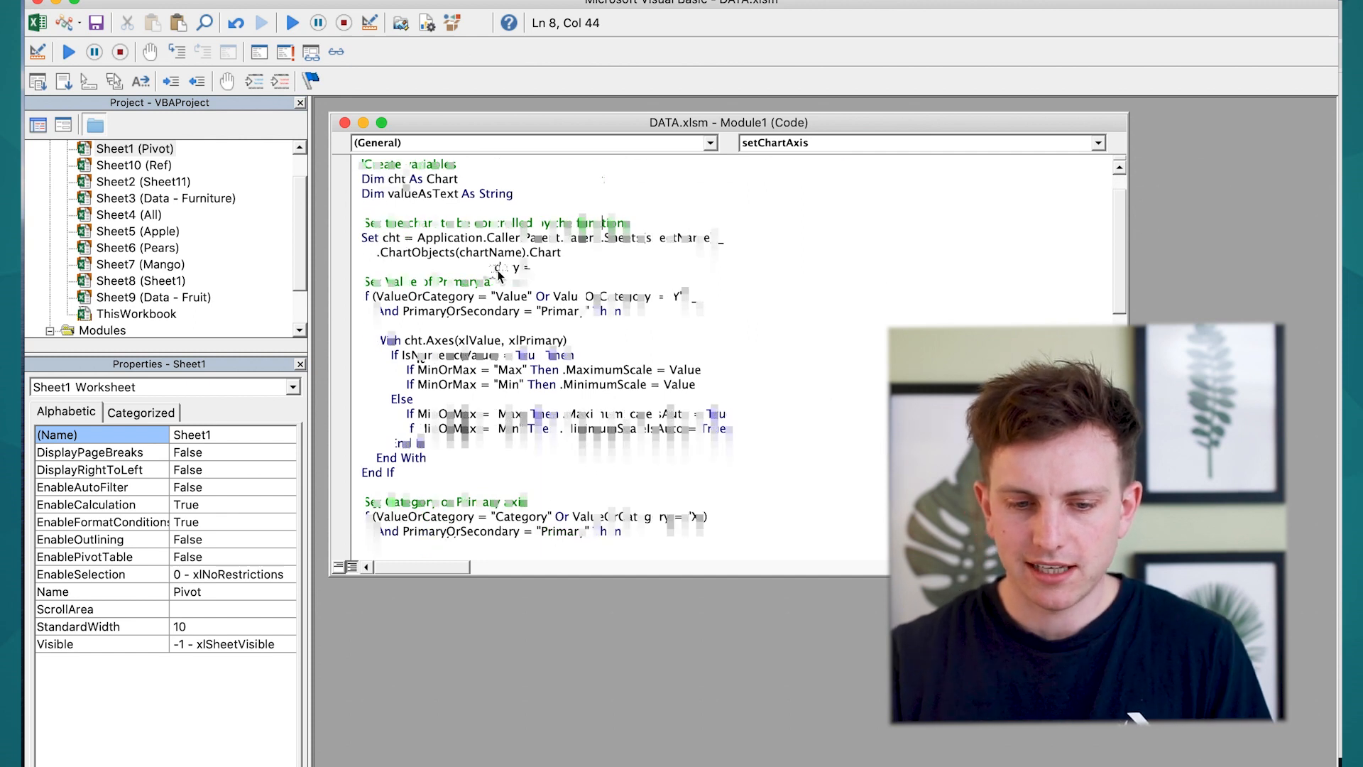
{"action": "scroll", "scroll_direction": "up", "scroll_amount": 3}
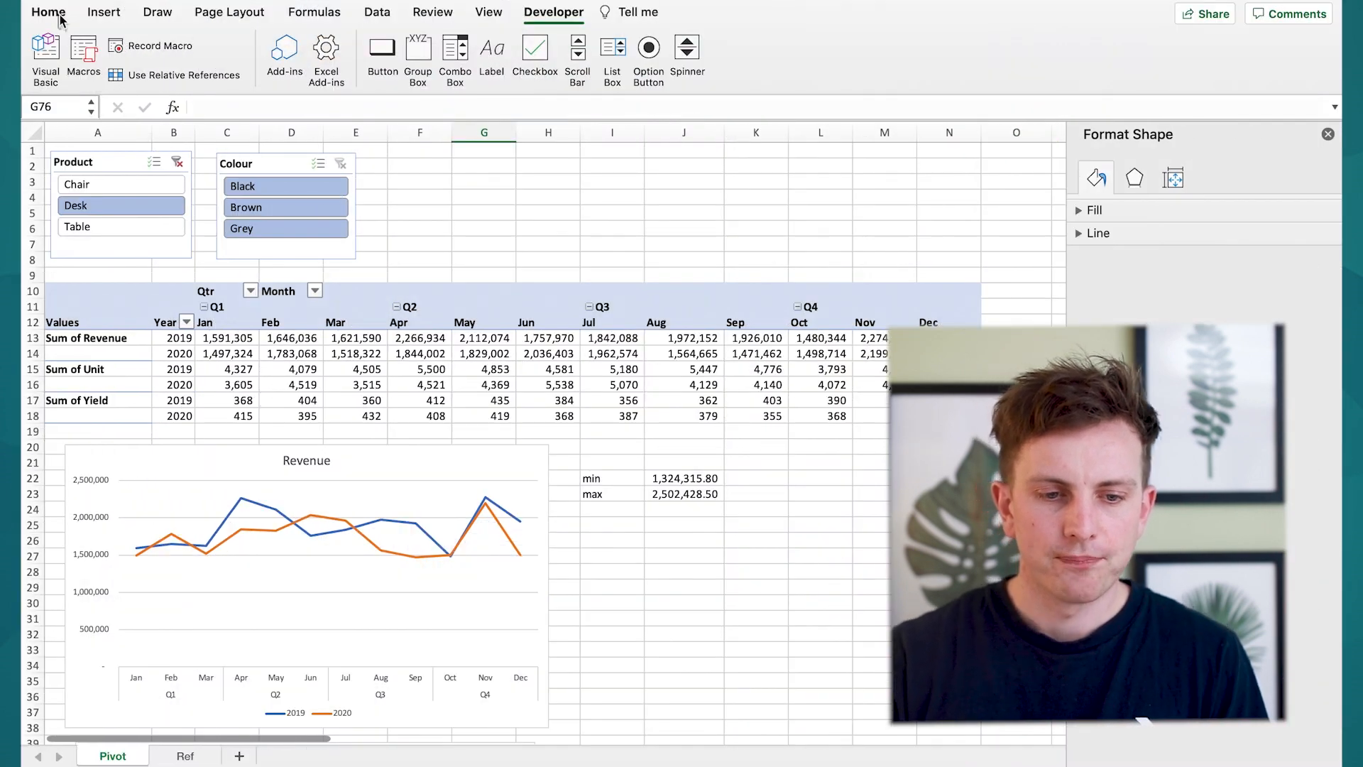
Save the DATA workbook as an Excel Macro-enabled Workbook (.xlsm)
{"action": "left_click", "coordinate": [49, 12]}
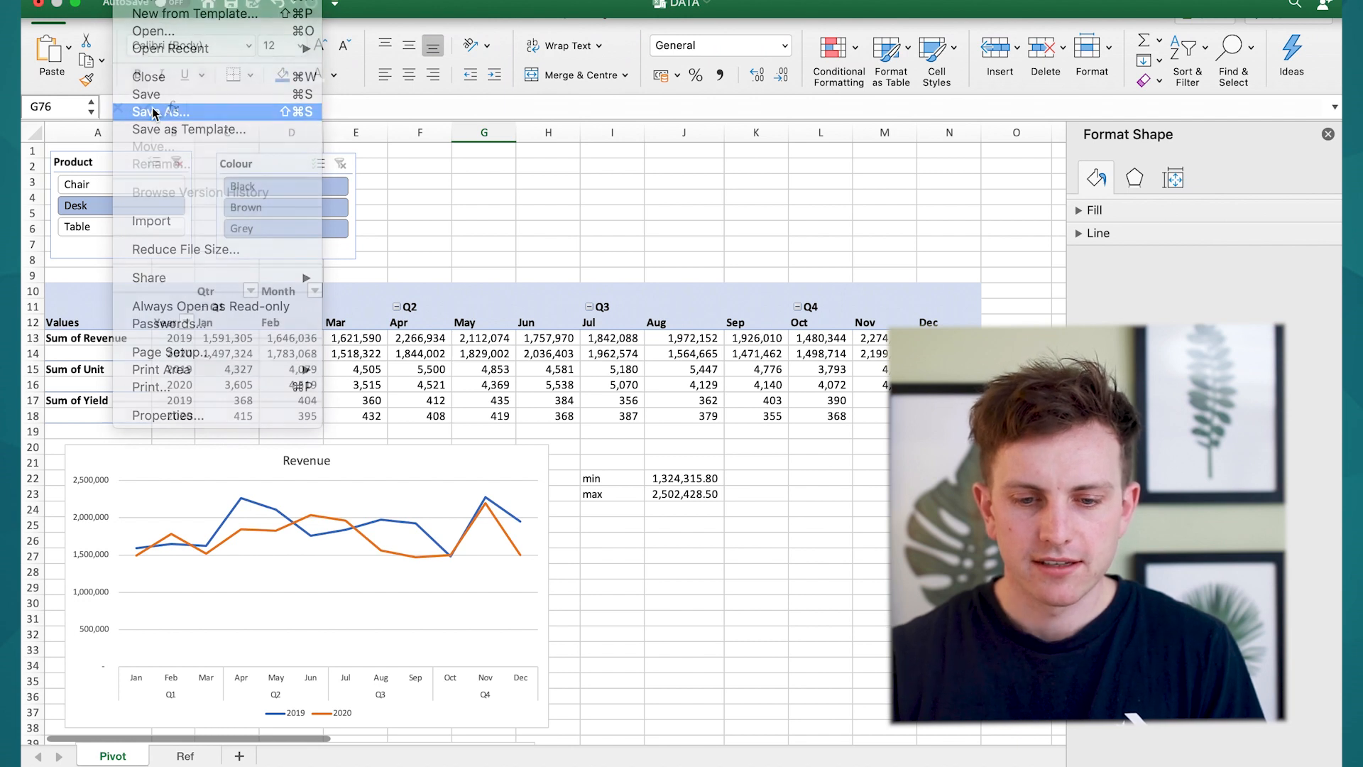
{"action": "left_click", "coordinate": [159, 111]}
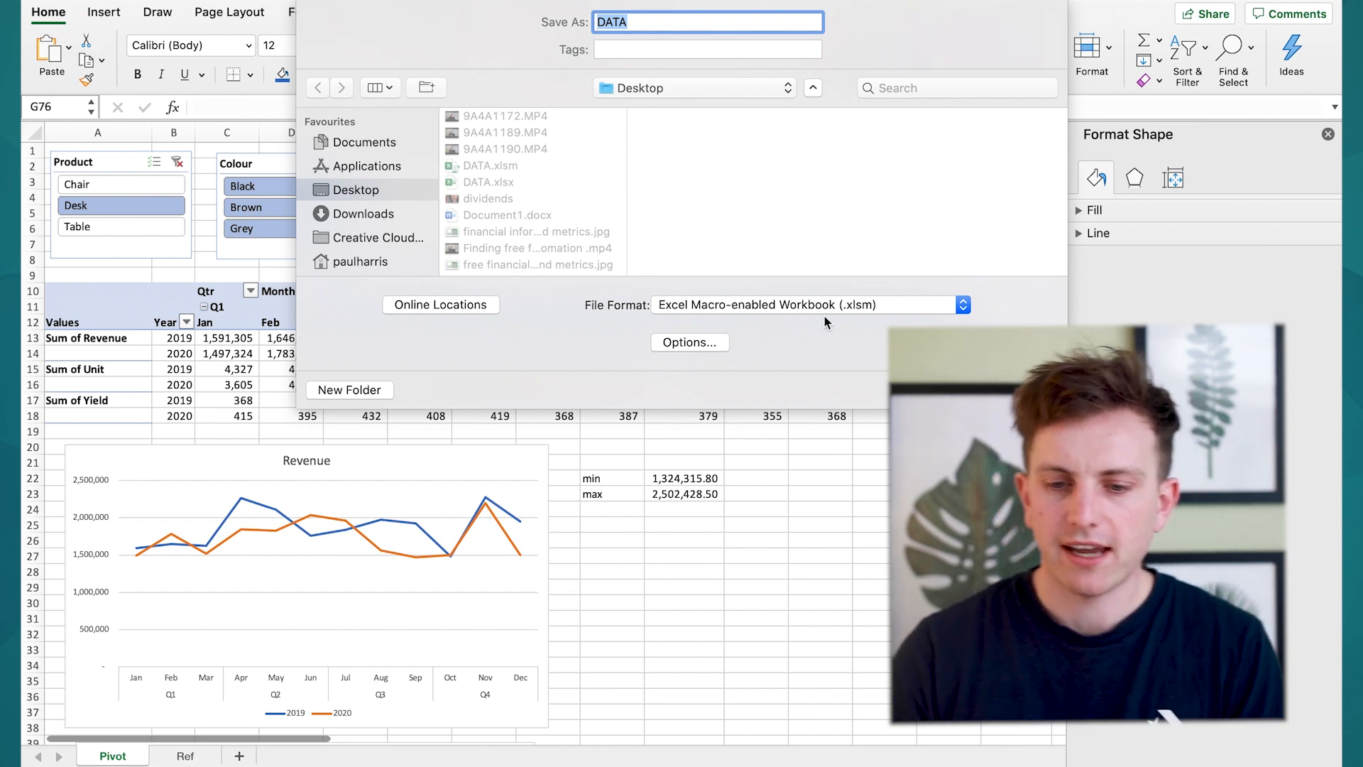
{"action": "mouse_move", "coordinate": [826, 322]}
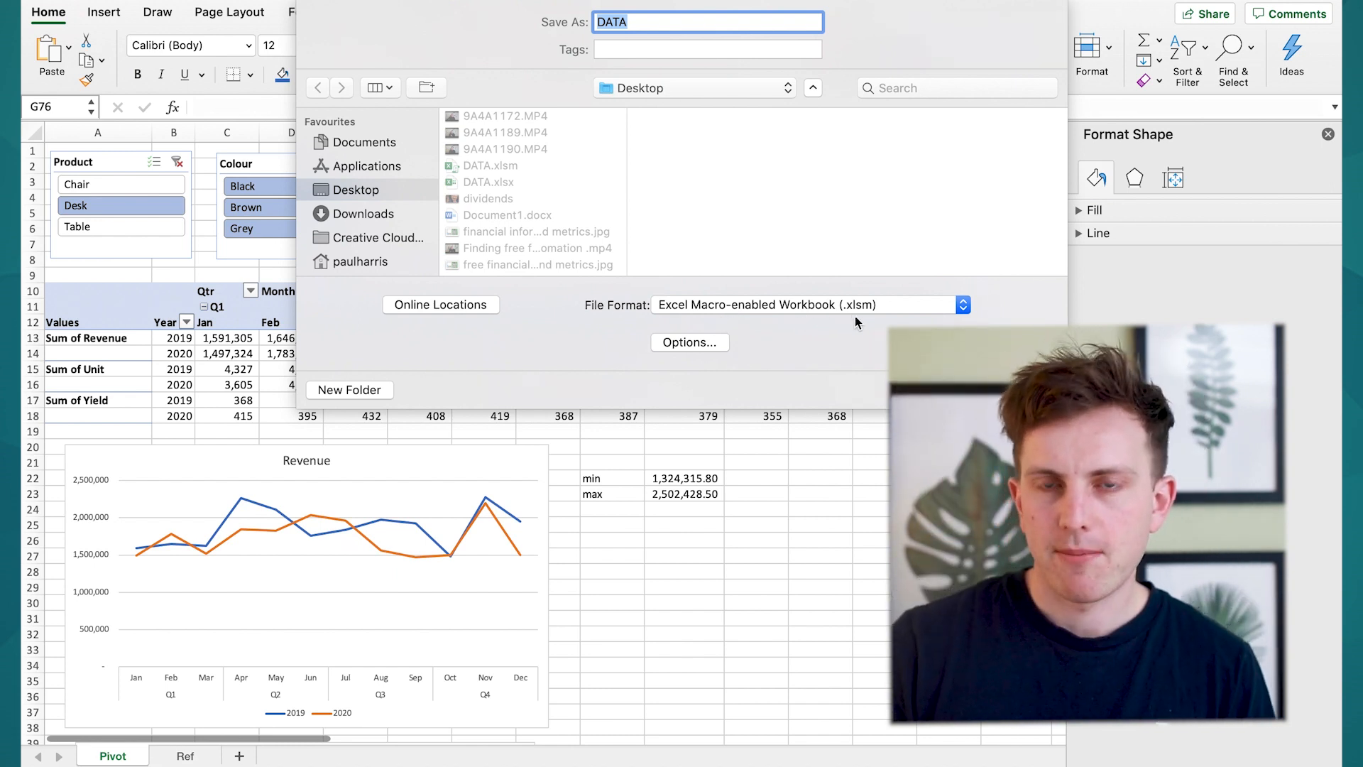
{"action": "left_click", "coordinate": [811, 87]}
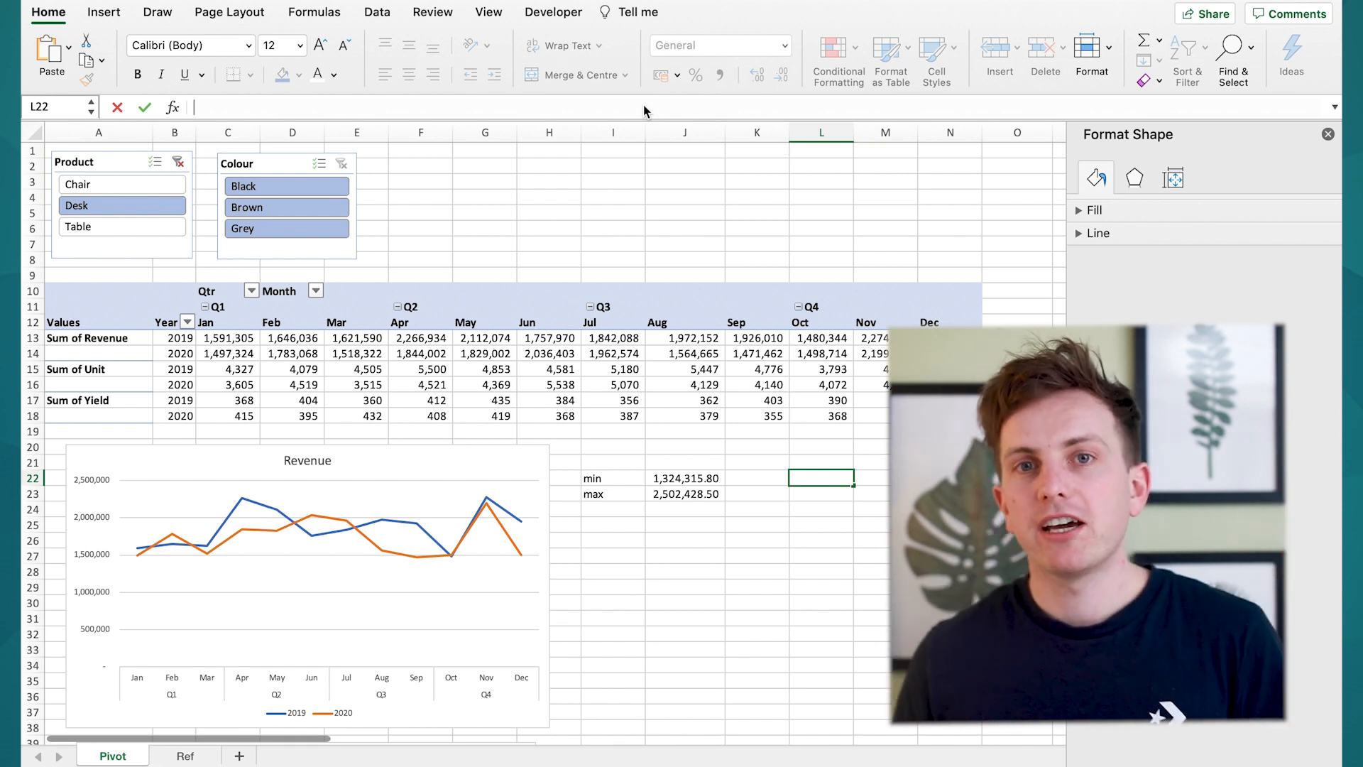
{"action": "mouse_move", "coordinate": [657, 111]}
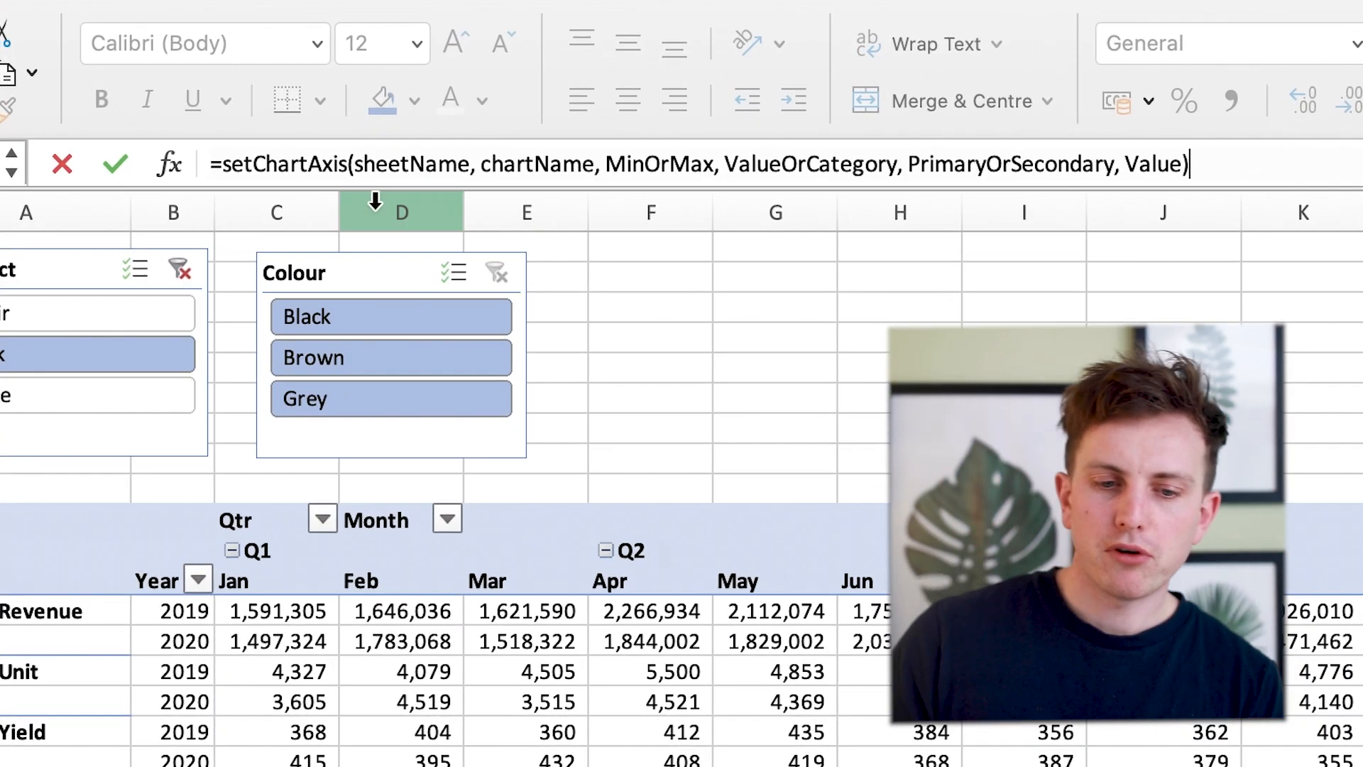
{"action": "mouse_move", "coordinate": [536, 173]}
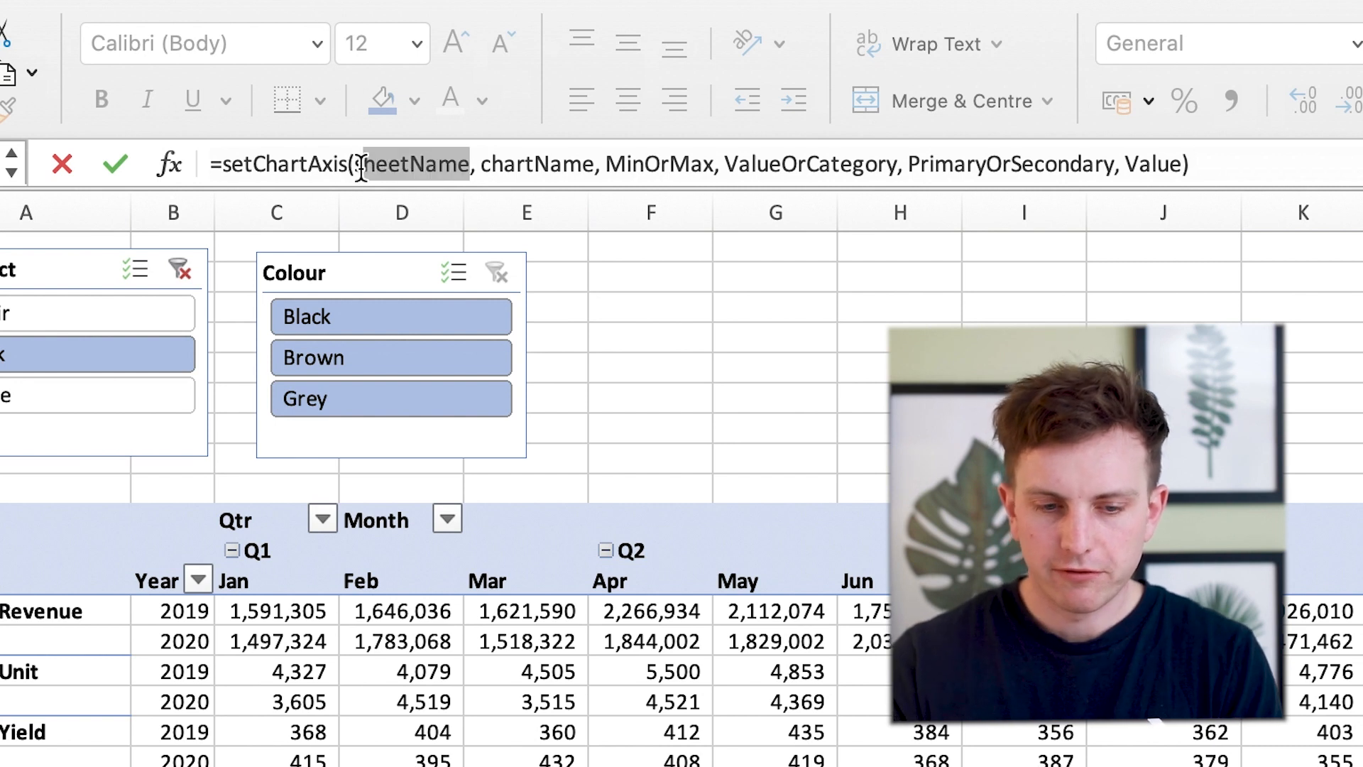
Enter =setChartAxis("Pivot", "Chart 3", "Min", "Value", "Primary", J22) in L22
{"action": "key", "text": "Delete"}
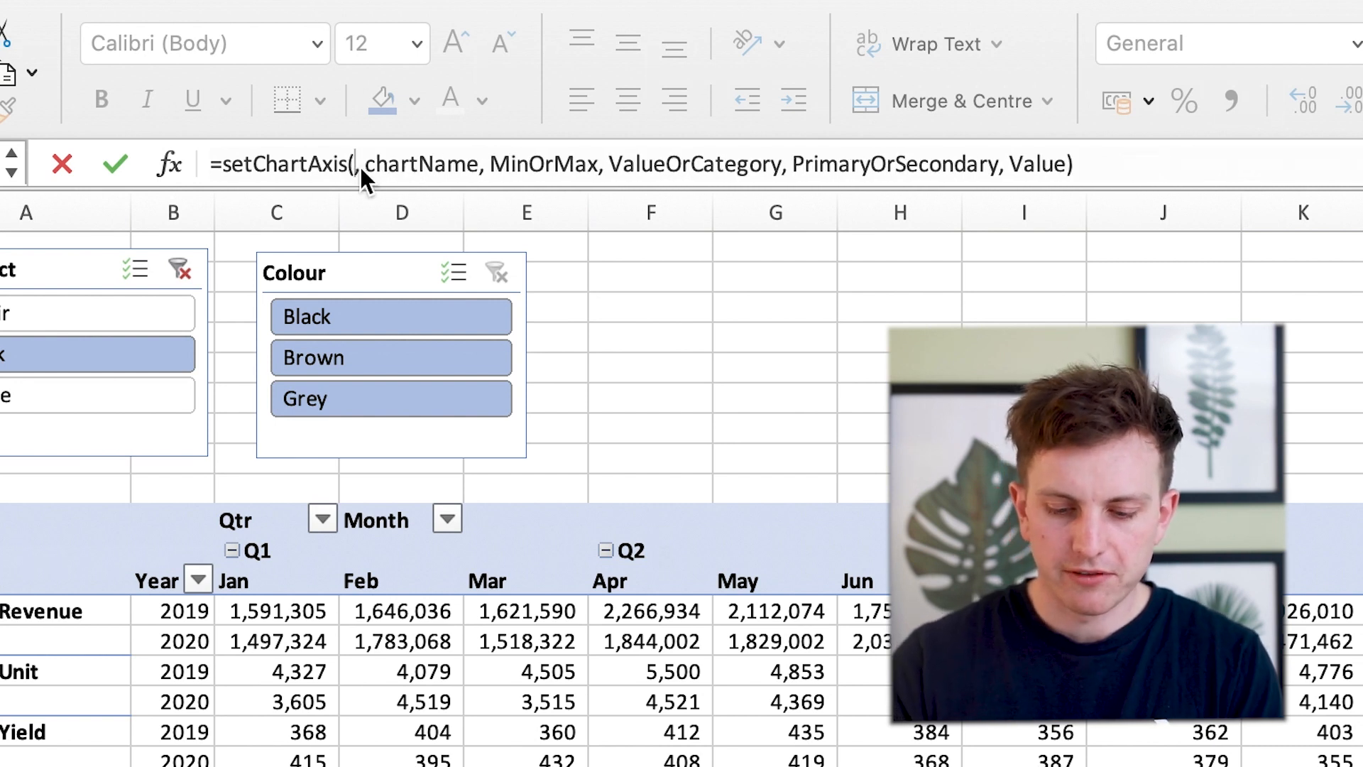
{"action": "type", "text": "\"Pivot"}
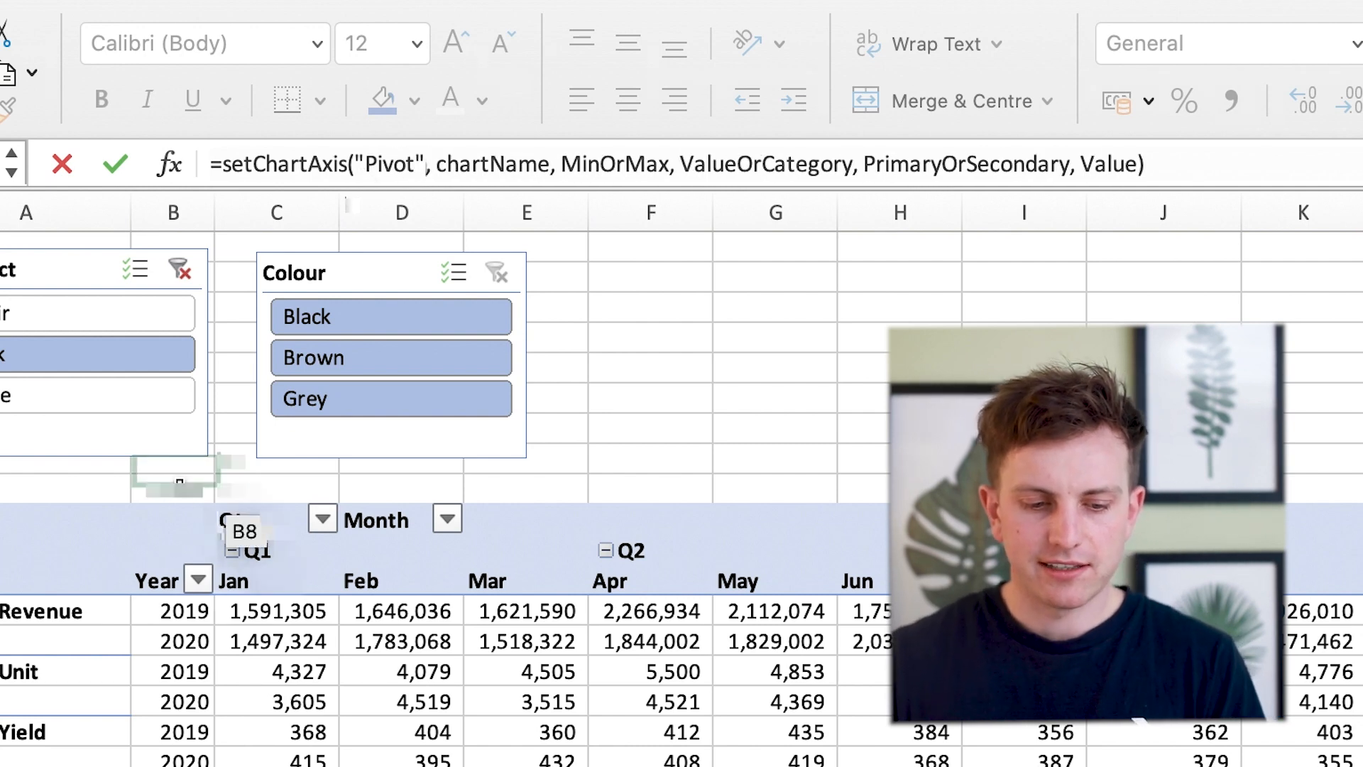
{"action": "scroll", "scroll_direction": "down", "scroll_amount": 3}
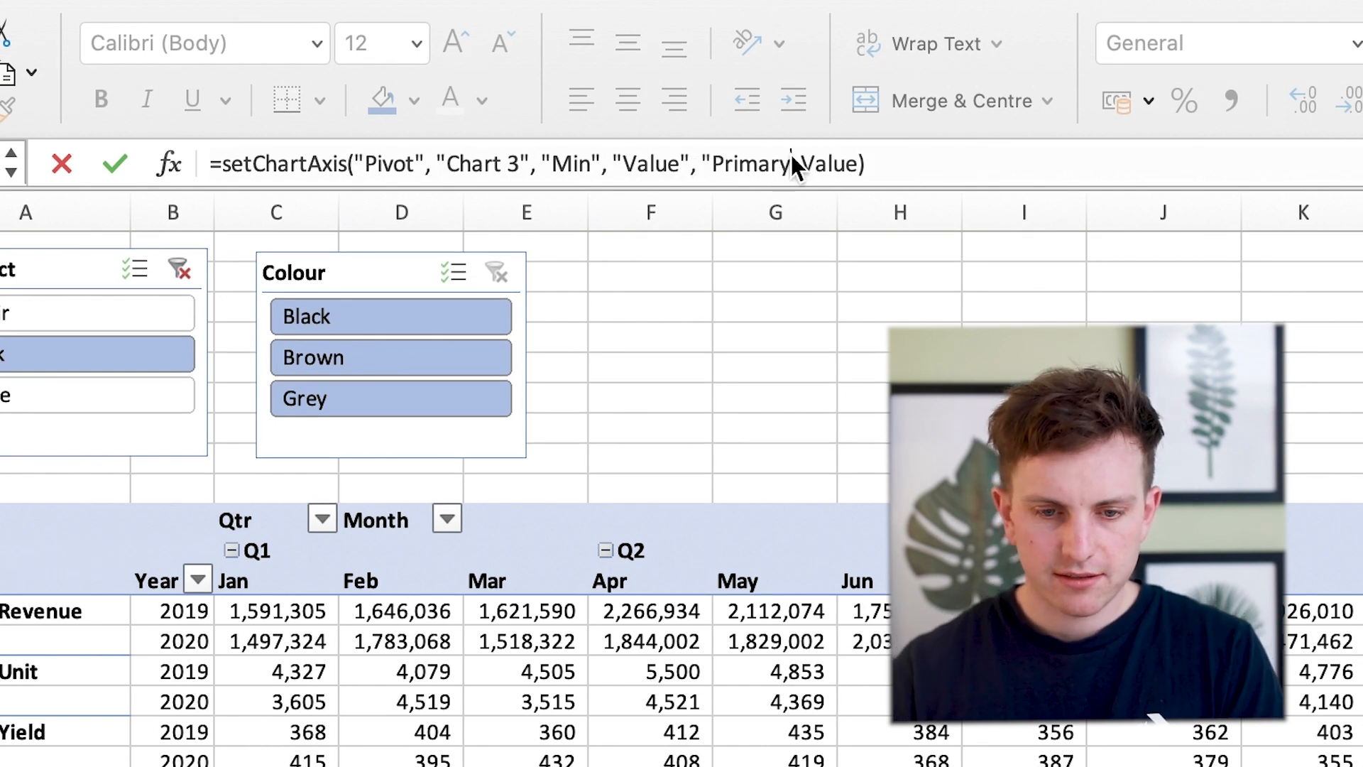
{"action": "double_click", "coordinate": [835, 165]}
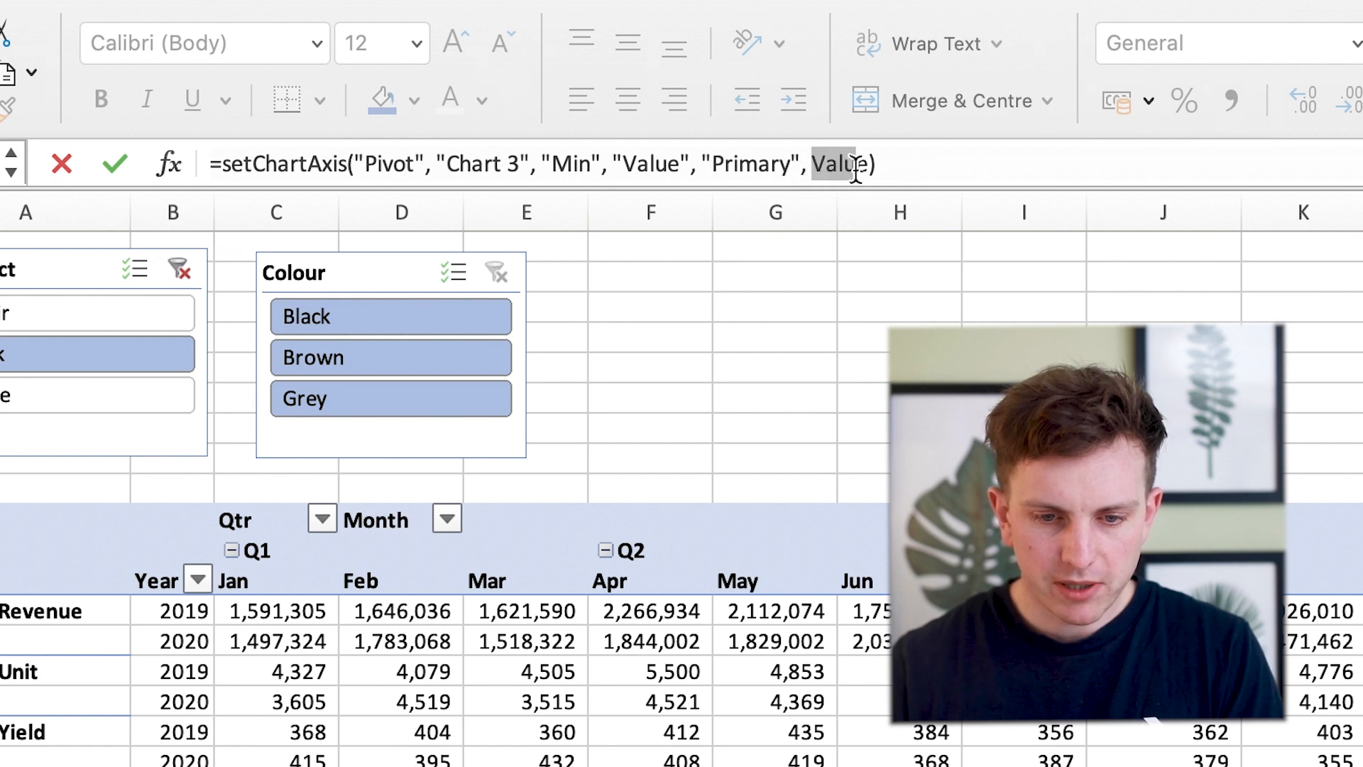
{"action": "type", "text": "J22"}
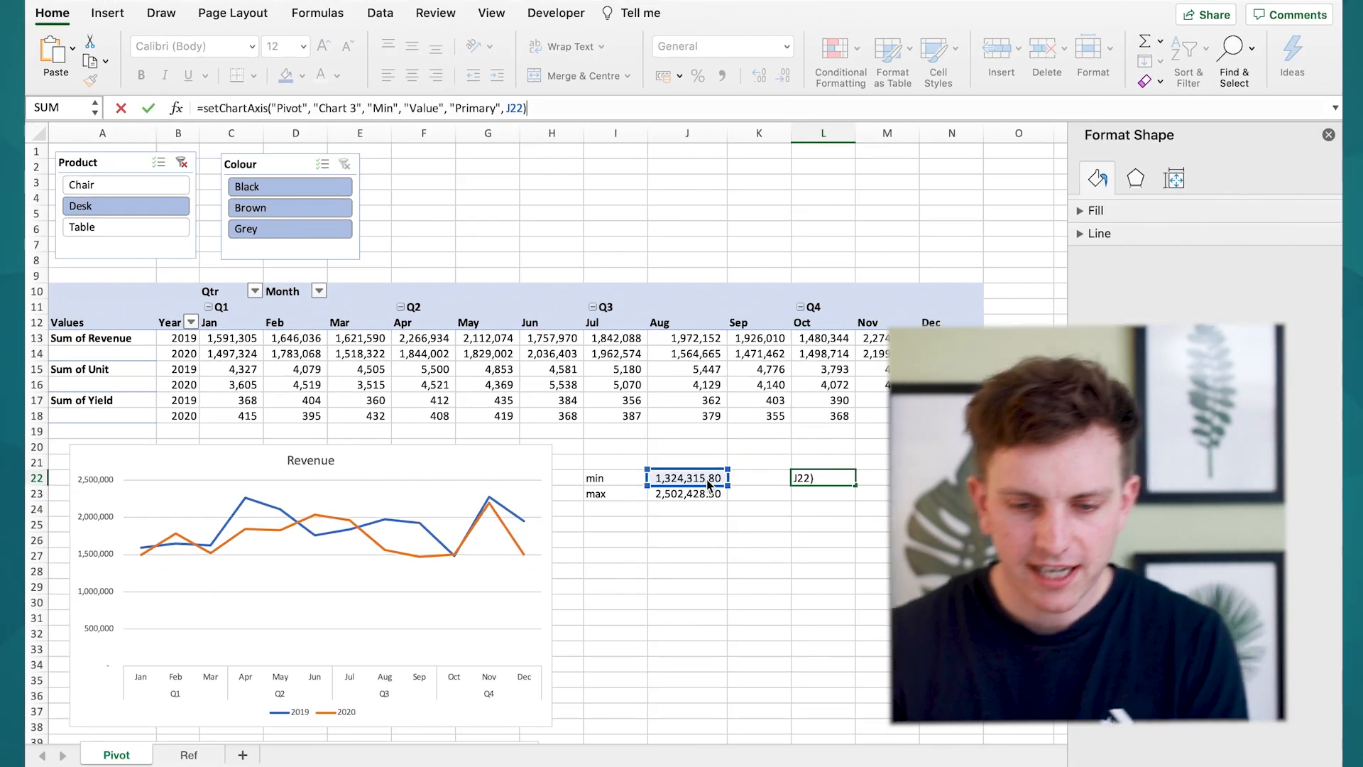
Commit the L22 formula so the chart axis starts near 1,324,316, and check J22's MIN formula
{"action": "key", "text": "Return"}
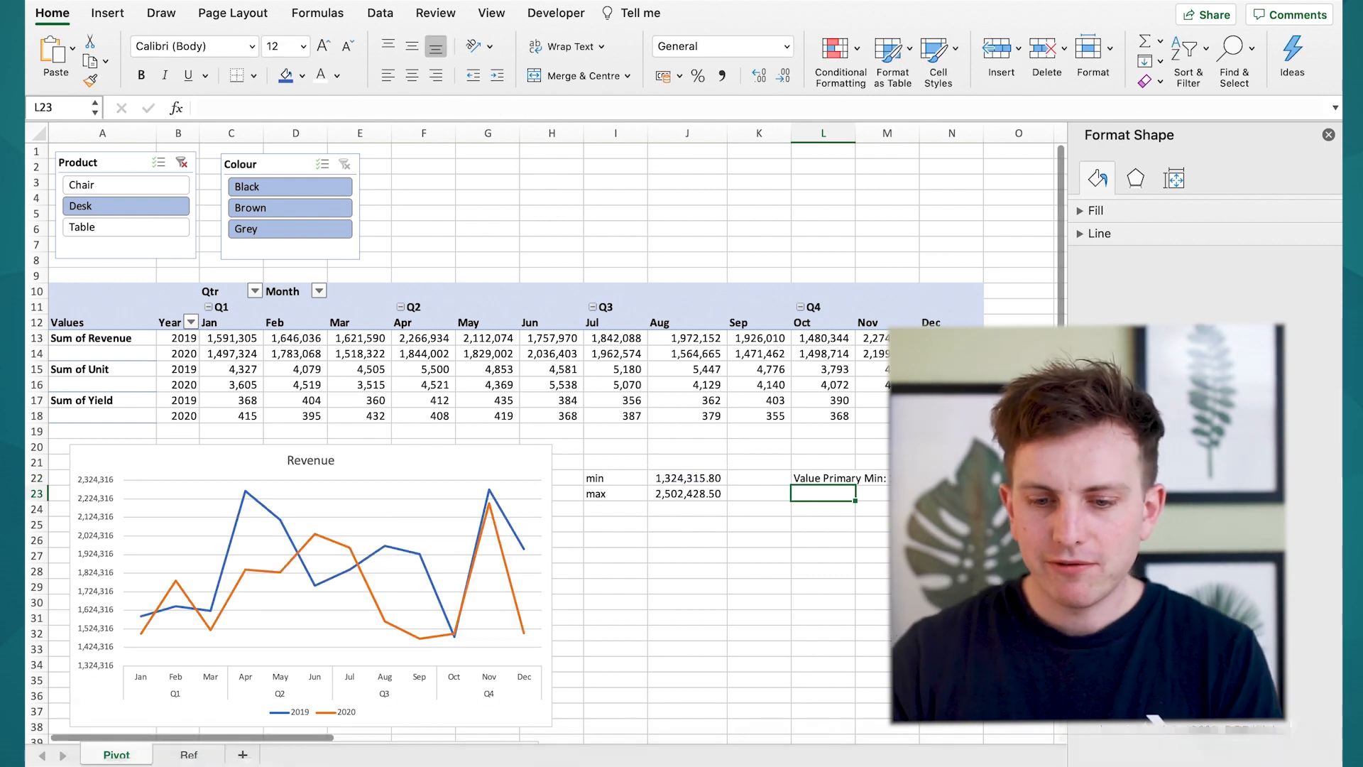
{"action": "left_click", "coordinate": [822, 539]}
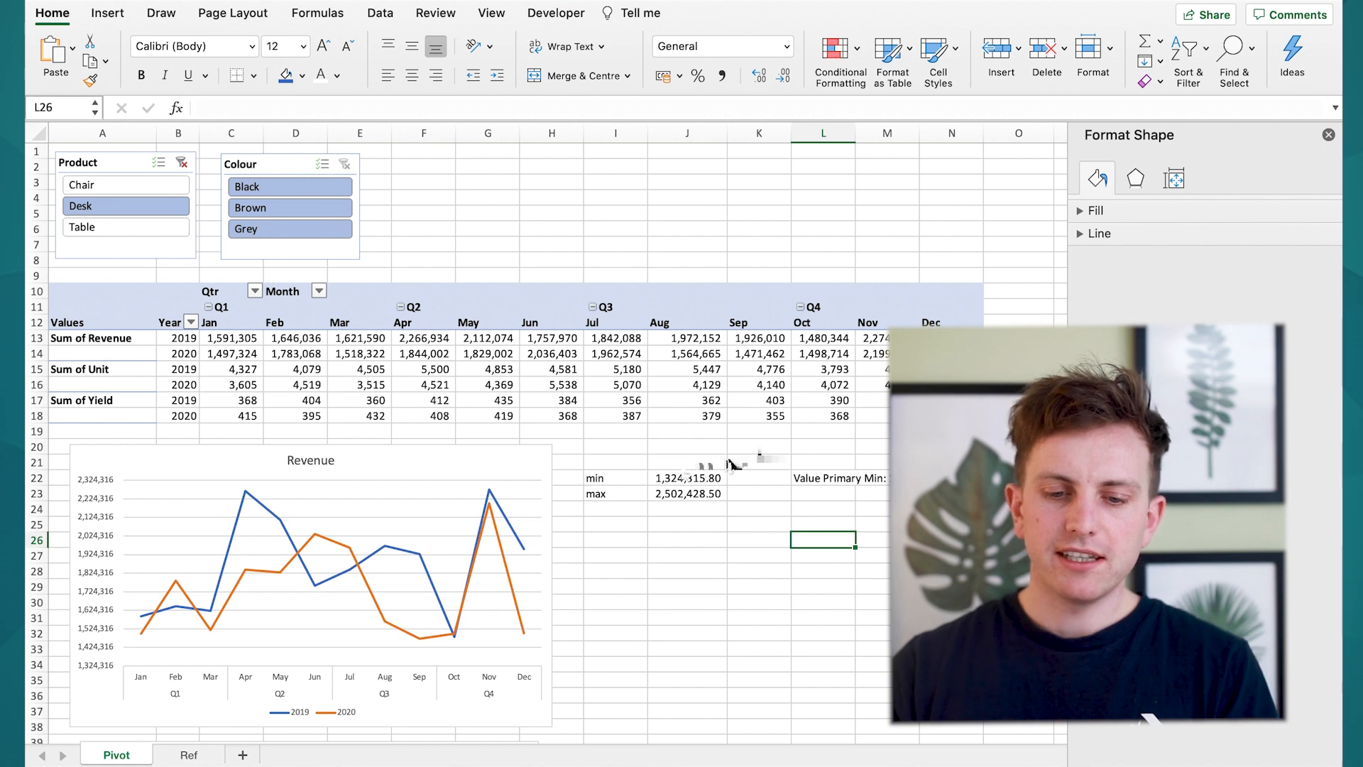
{"action": "left_click", "coordinate": [687, 477]}
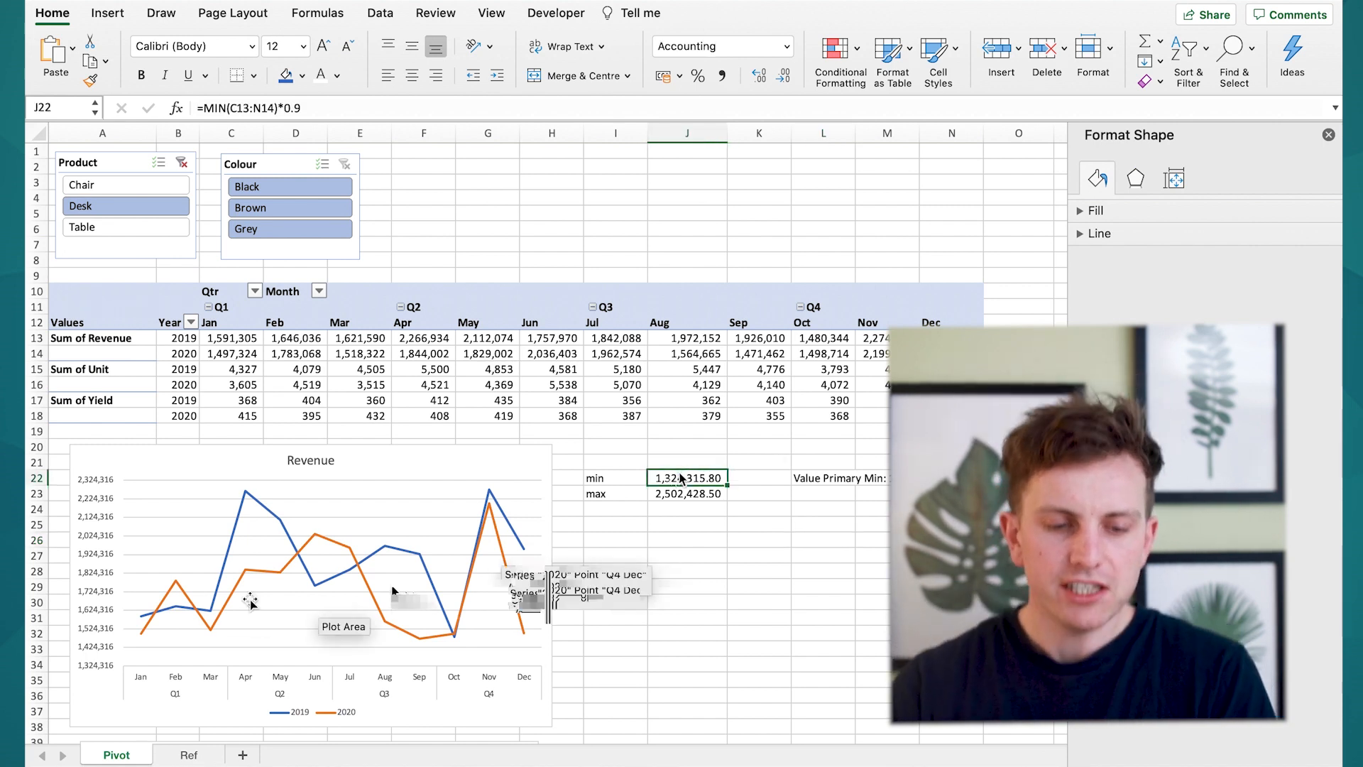
{"action": "mouse_move", "coordinate": [135, 656]}
{"action": "type", "text": "=setChartAxis(\"Pivot\", \"Chart 3\", \"Min\", \"Value\", \"Primary\", J22)"}
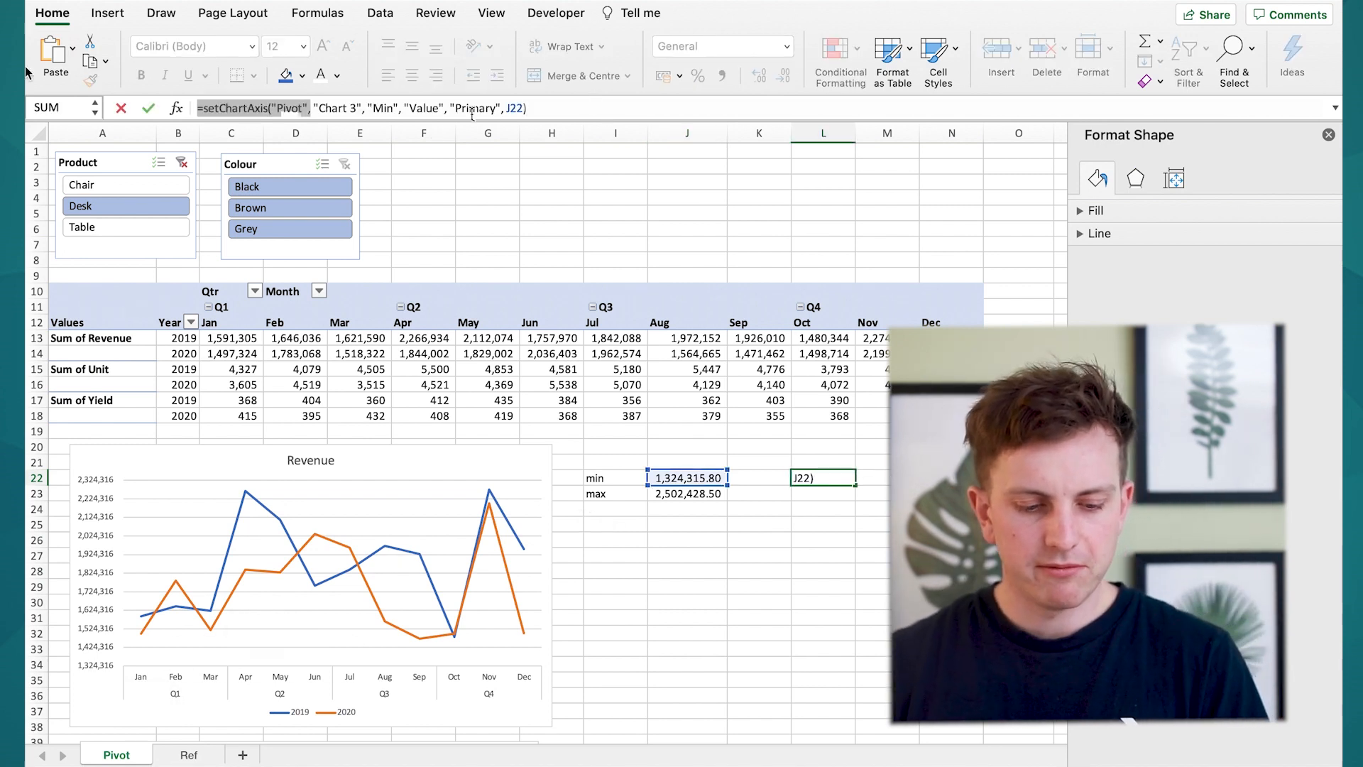
Copy the formula to L23 with "Max" and J23 so the axis maximum links too
{"action": "key", "text": "Return"}
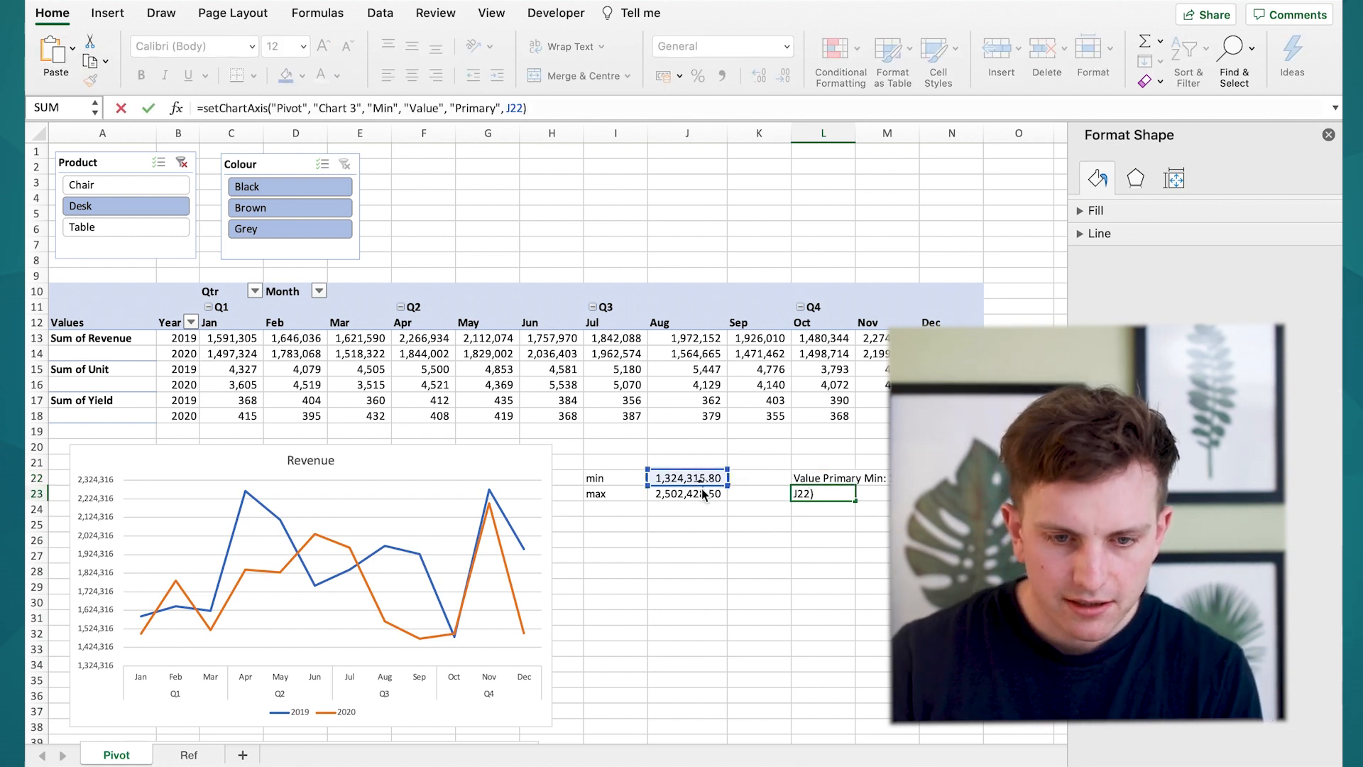
{"action": "left_click", "coordinate": [688, 494]}
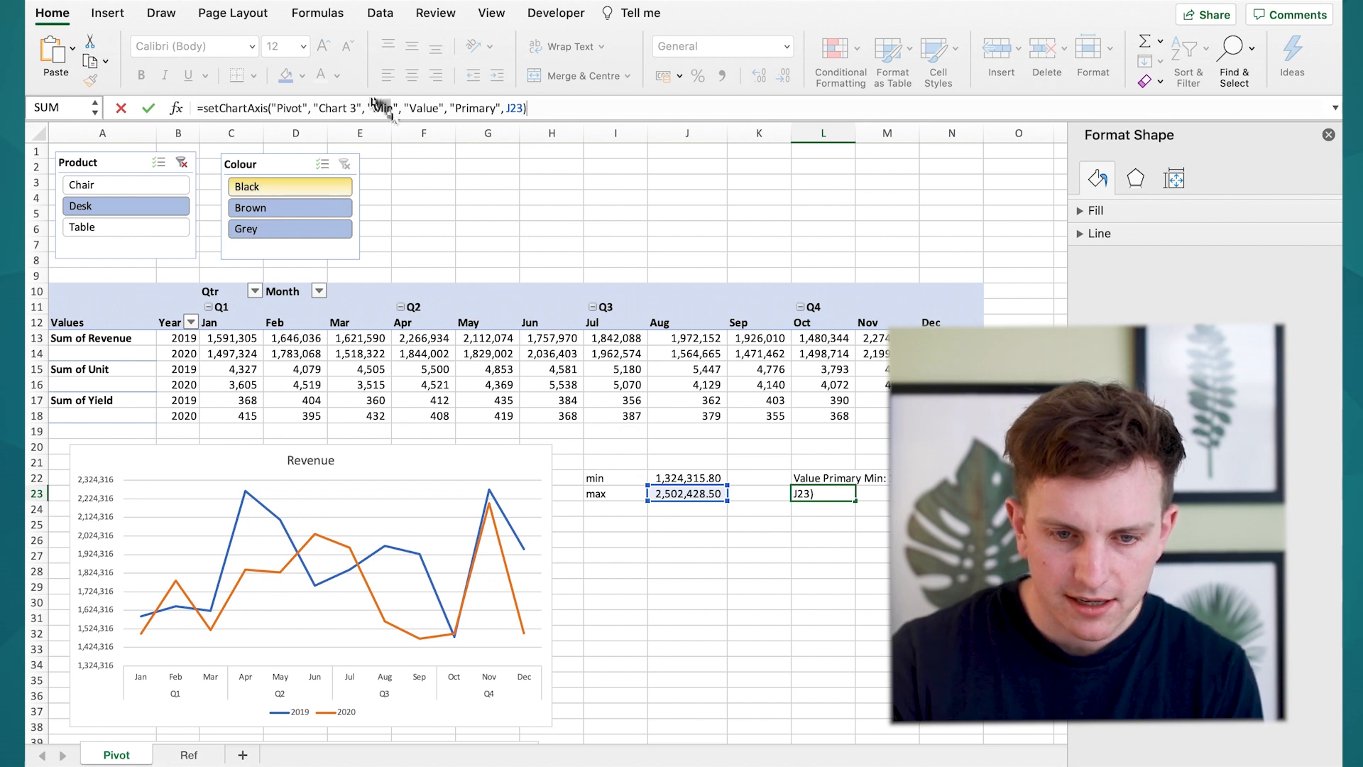
{"action": "type", "text": "Max:"}
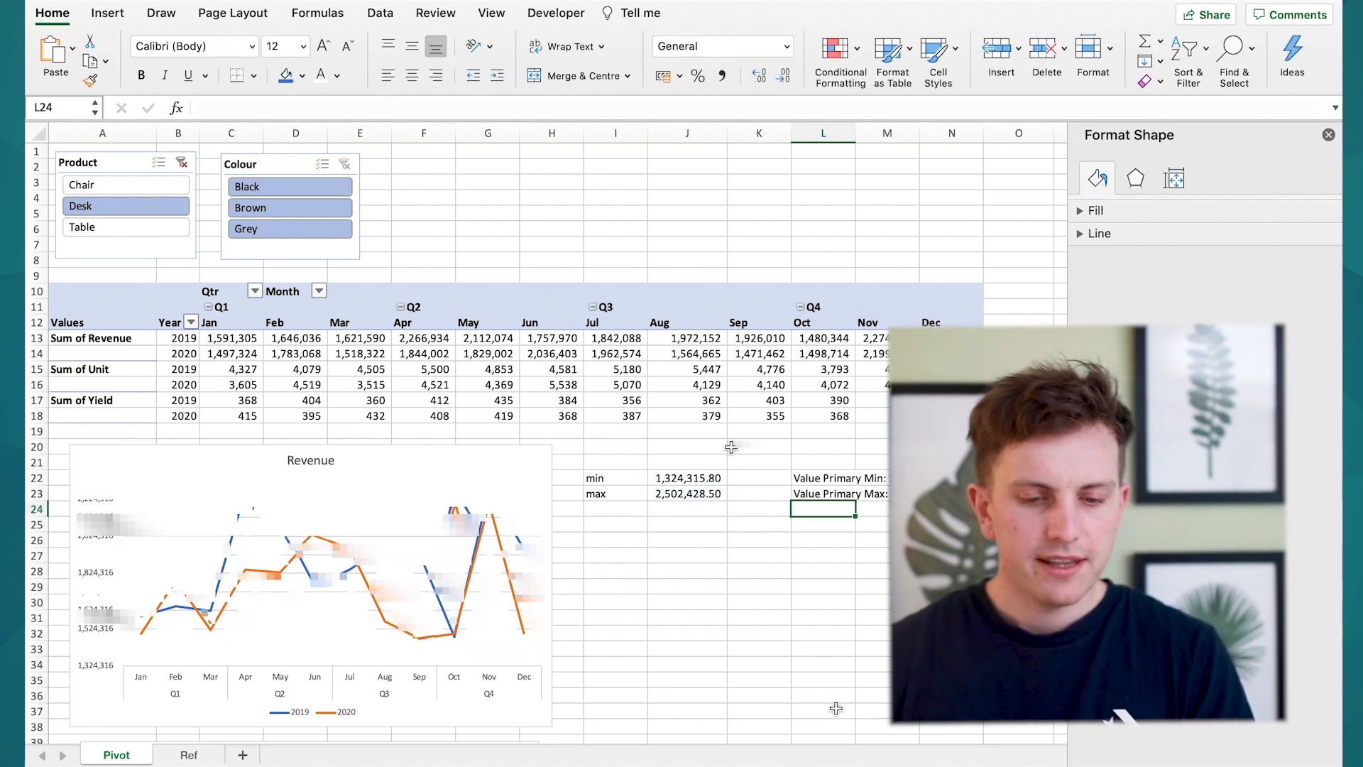
{"action": "left_click", "coordinate": [758, 585]}
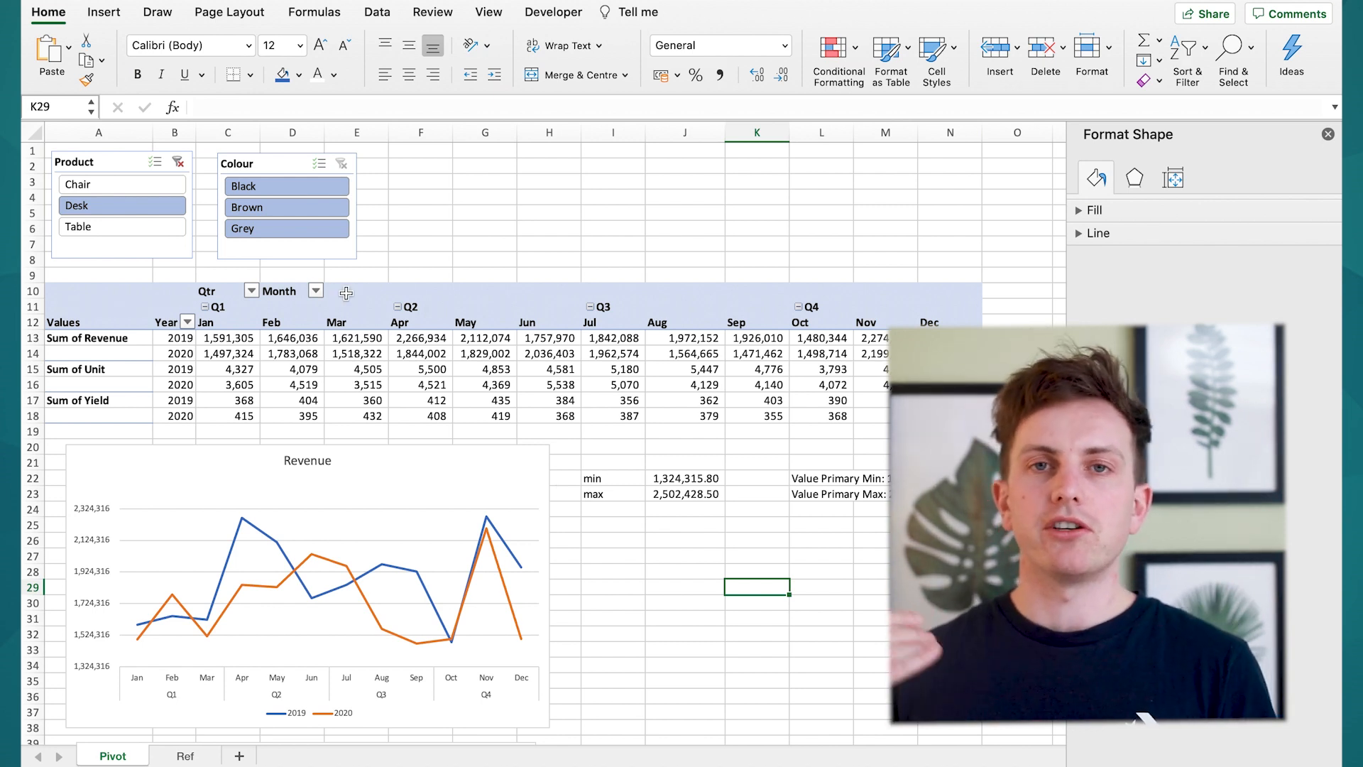
{"action": "mouse_move", "coordinate": [347, 299]}
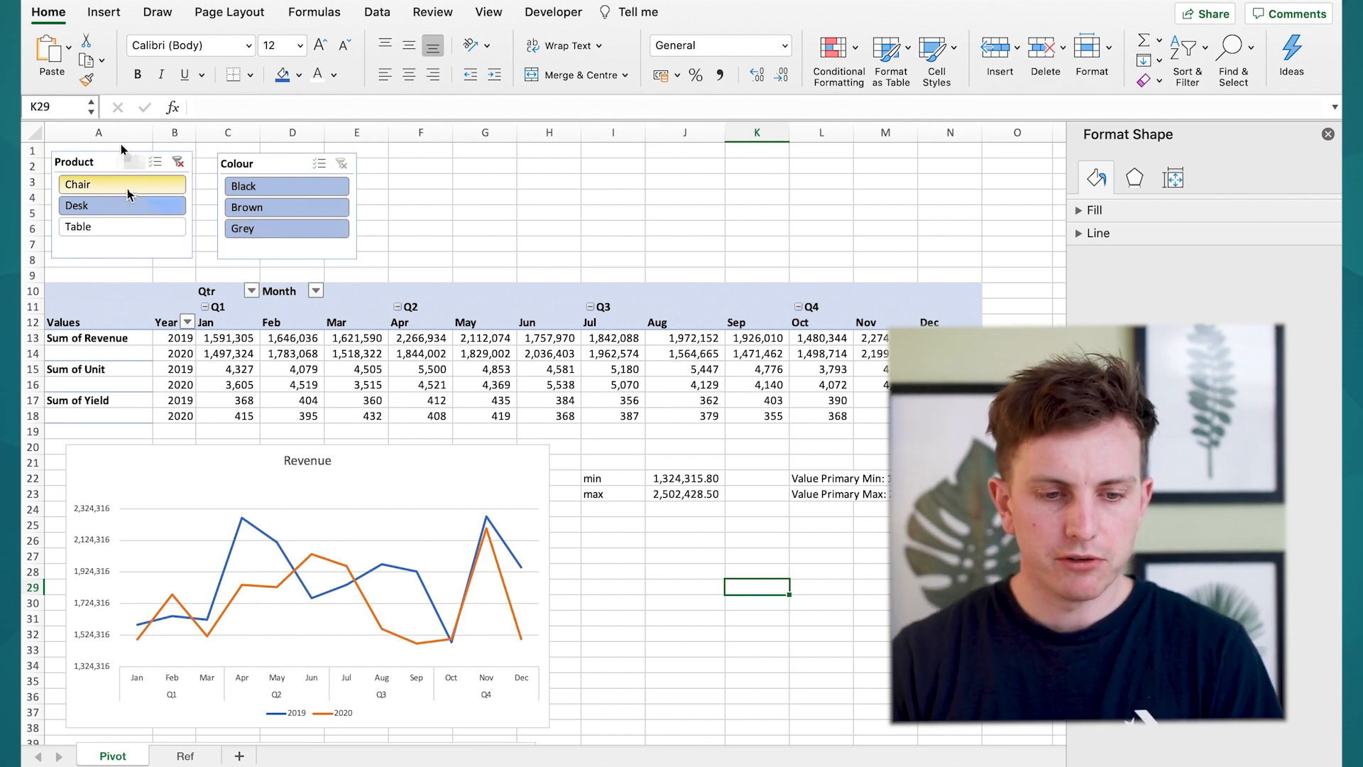
Filter the Product slicer to Chair then Table and confirm the Revenue chart axis rescales
{"action": "left_click", "coordinate": [122, 204]}
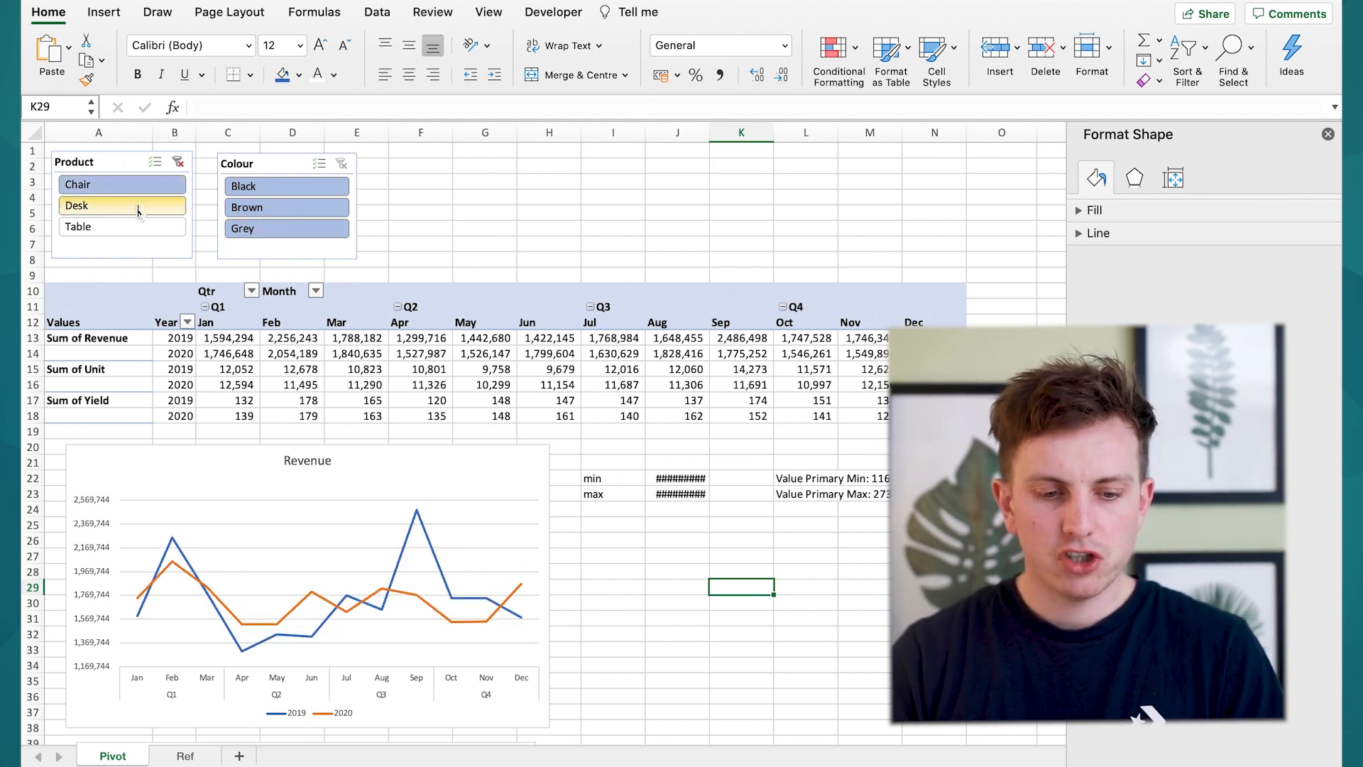
{"action": "left_click", "coordinate": [122, 226]}
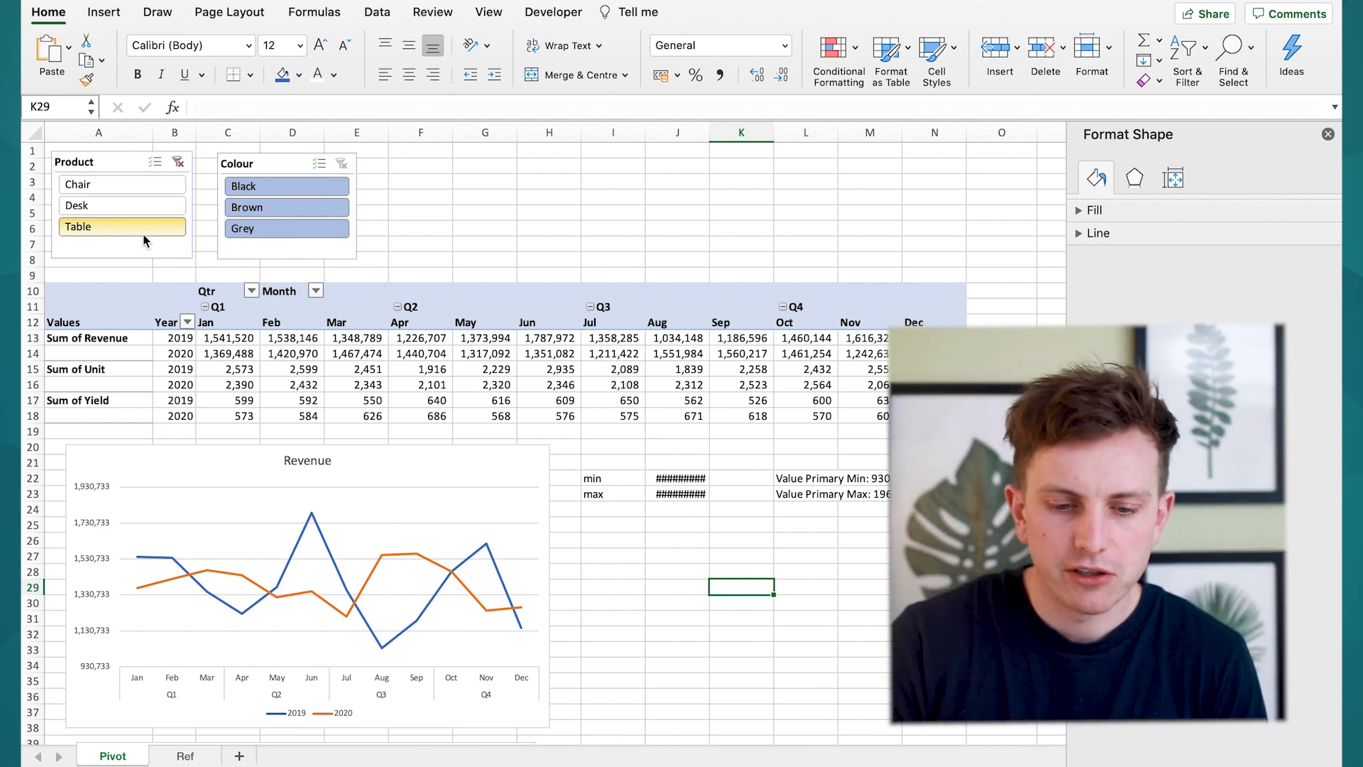
{"action": "left_click", "coordinate": [304, 565]}
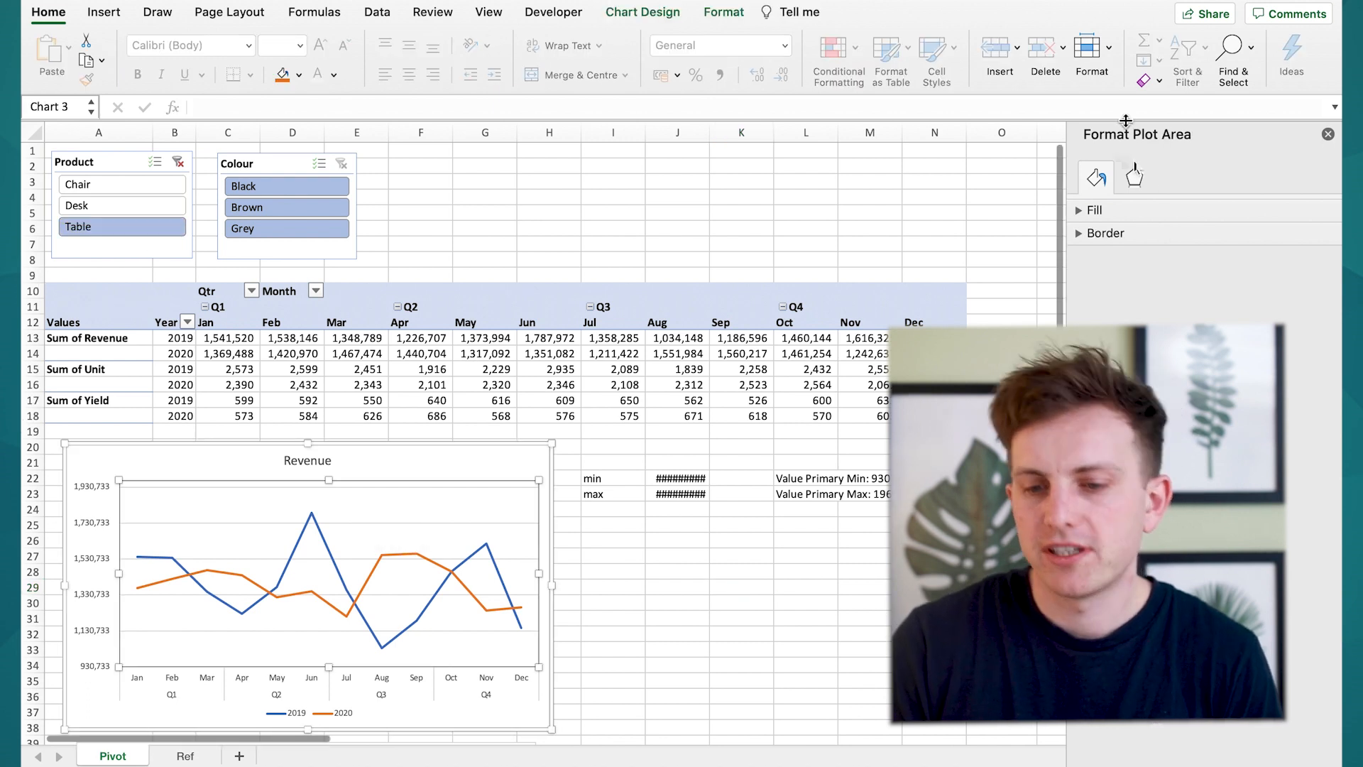